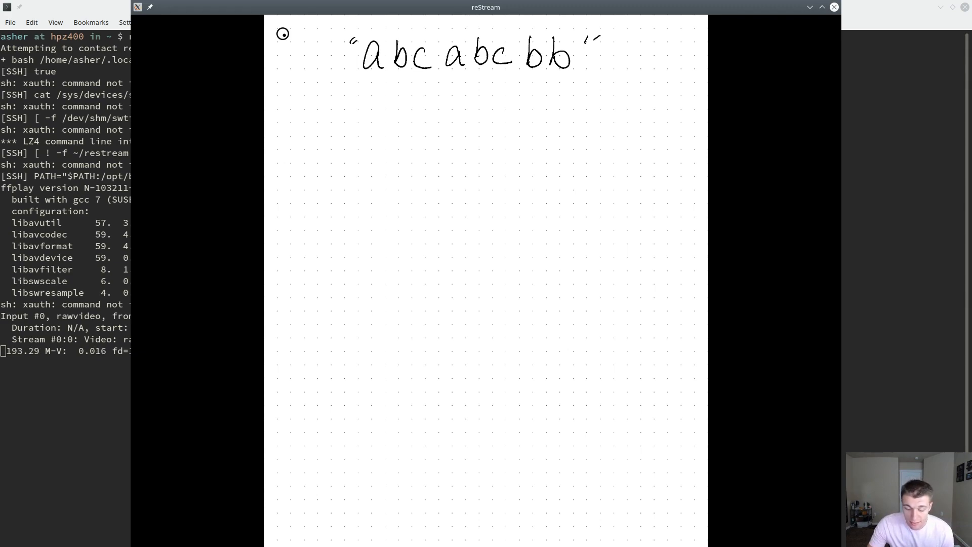
Step: Draw a bracket and arrows under abcabcbb, then write abcdabcbb beneath it
drag(364, 77, 365, 100)
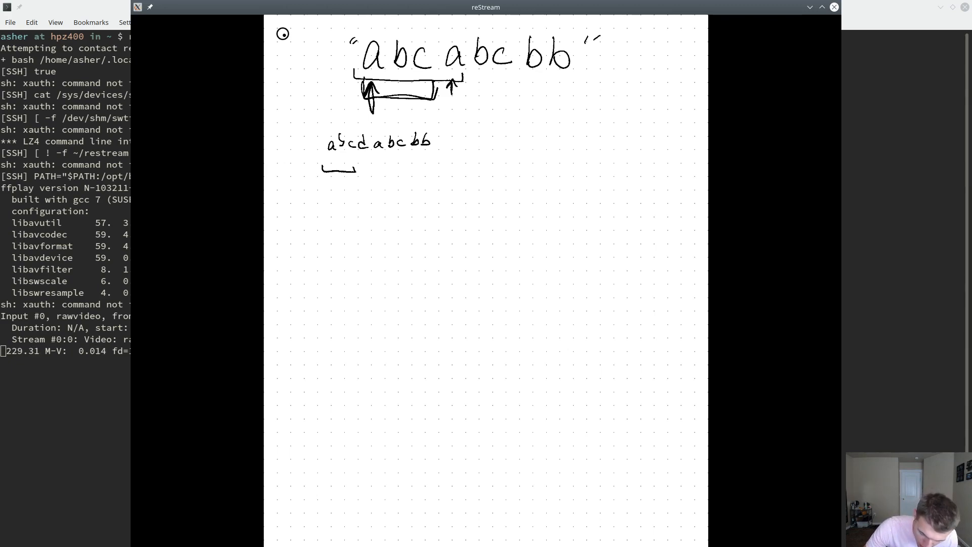
drag(322, 175, 322, 186)
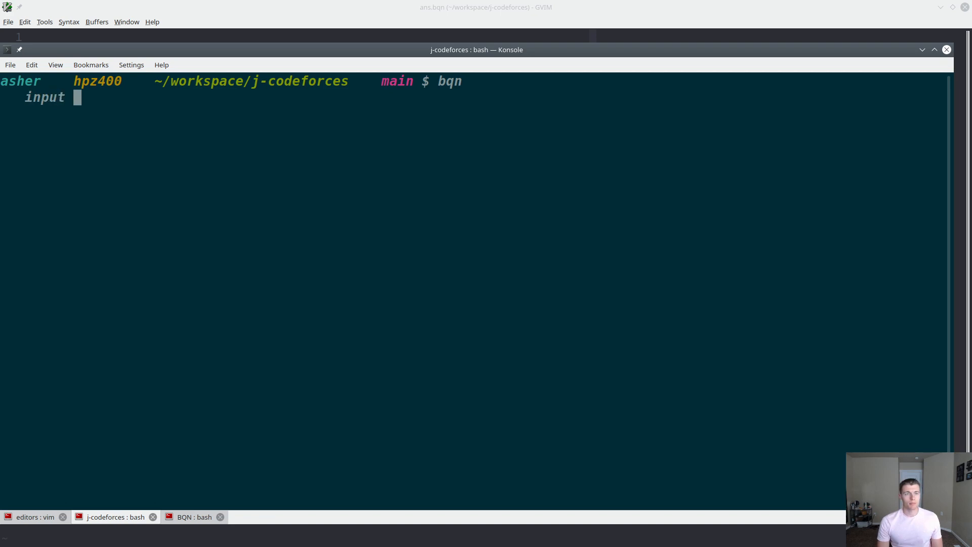
Step: Define input ← "abcabcbb" in the BQN REPL
text(← ")
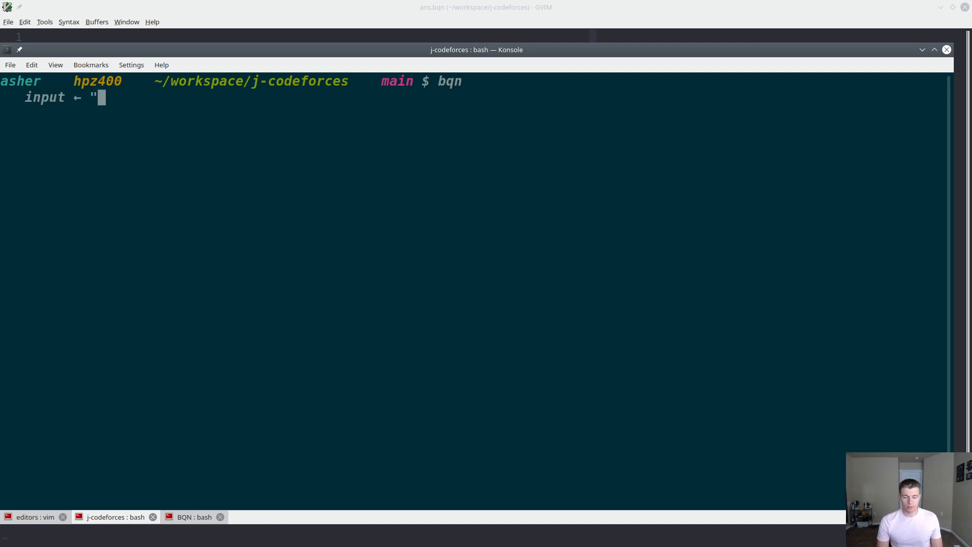
text(abcabcbb)
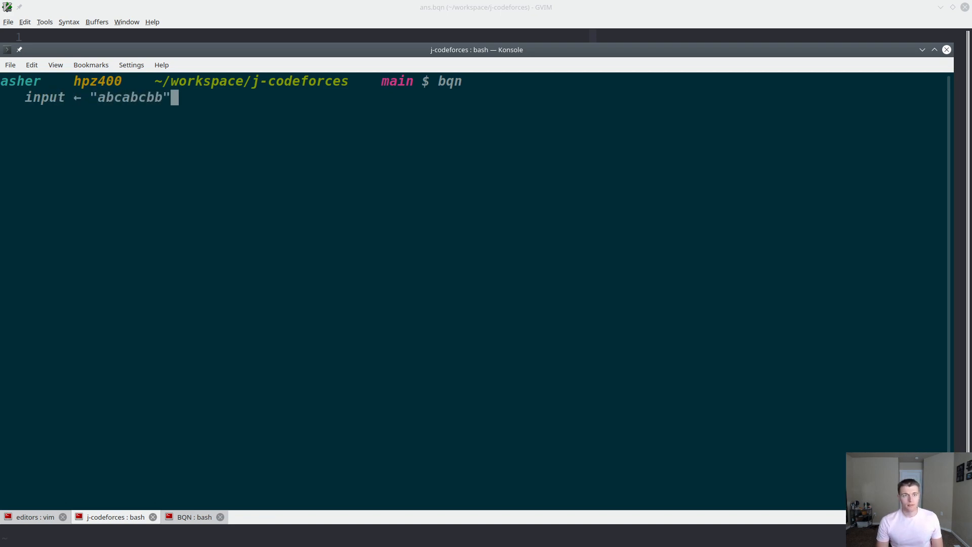
key(Return)
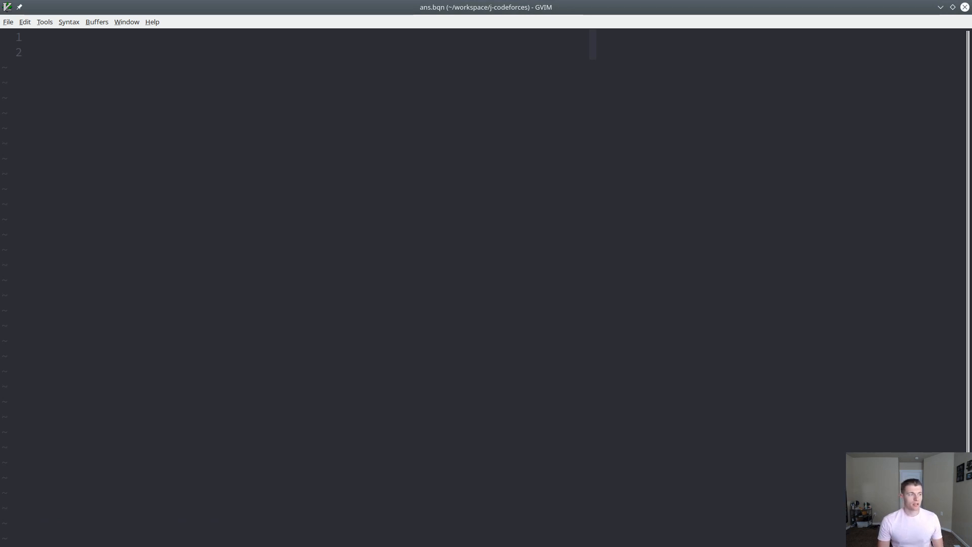
Step: Start the AllWindows ← { 𝕊x function block in ans.bqn
text(AllWindo)
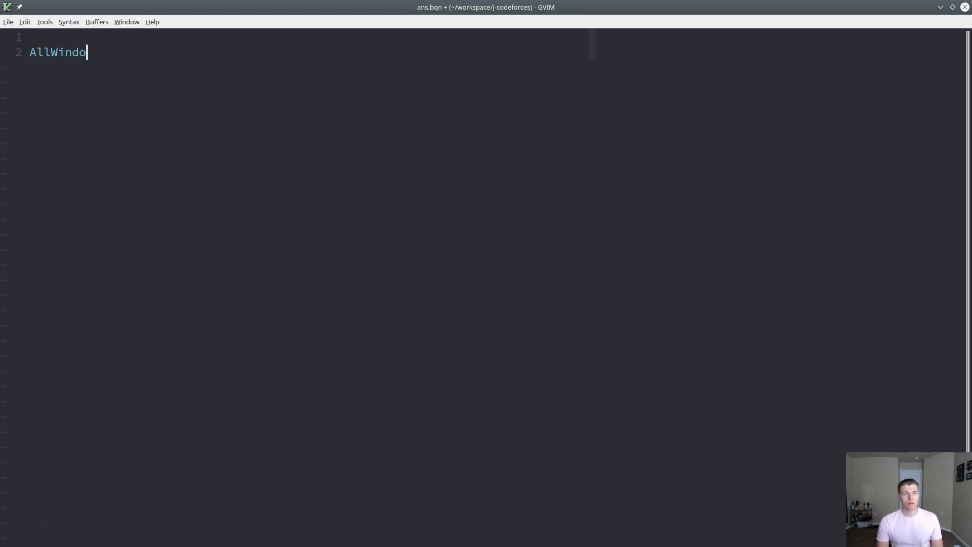
text(ws ←)
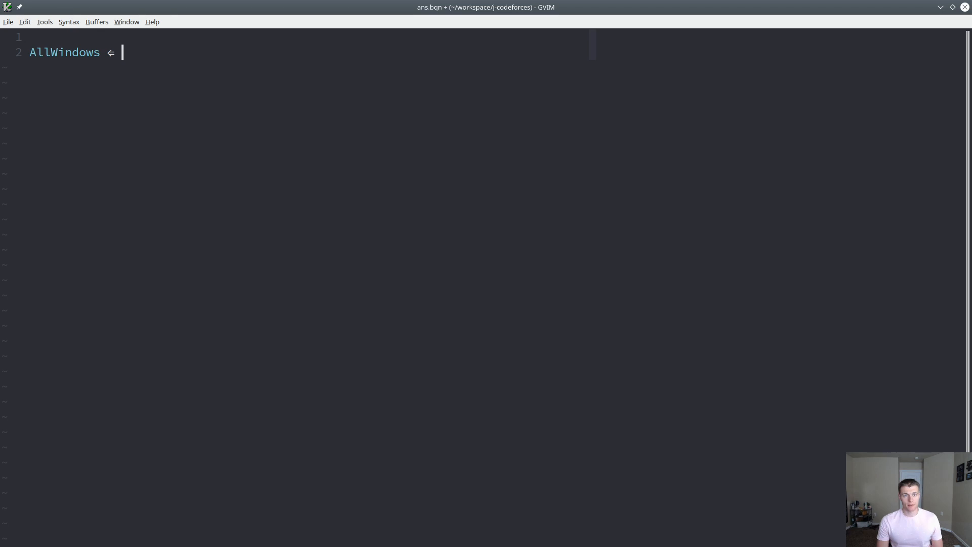
text({ 𝕊x})
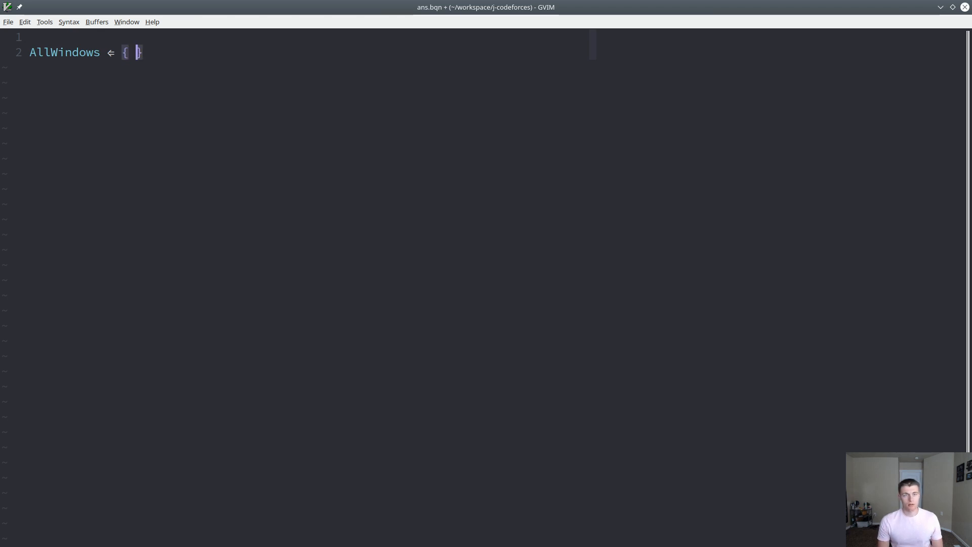
text(Sx)
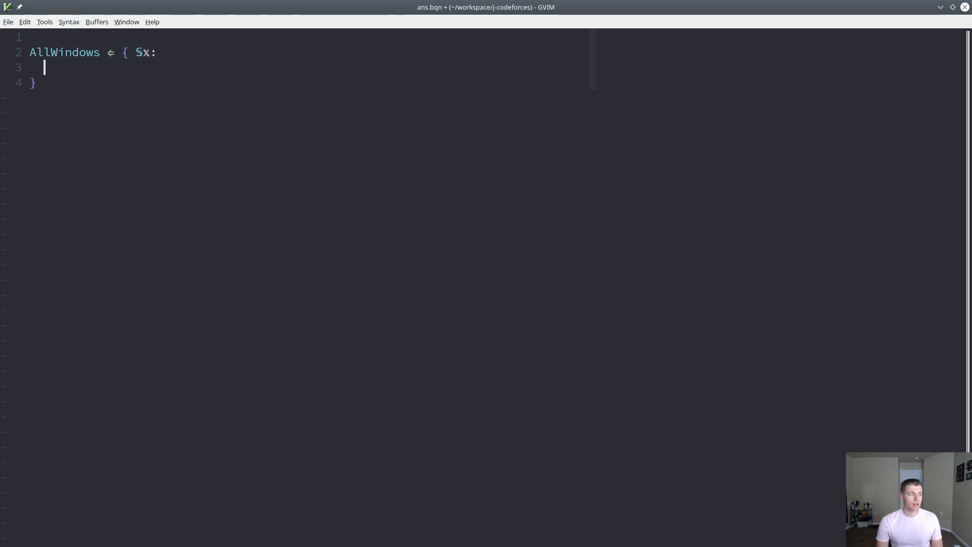
key(Escape)
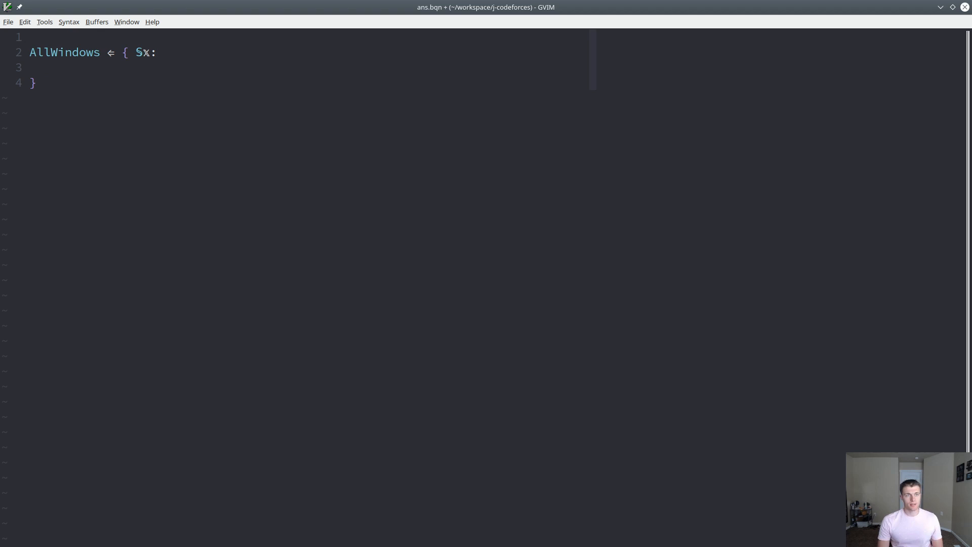
Step: Add str ← x, len ← ≠x and an empty block mapped over 1+↕len
text(str ← x)
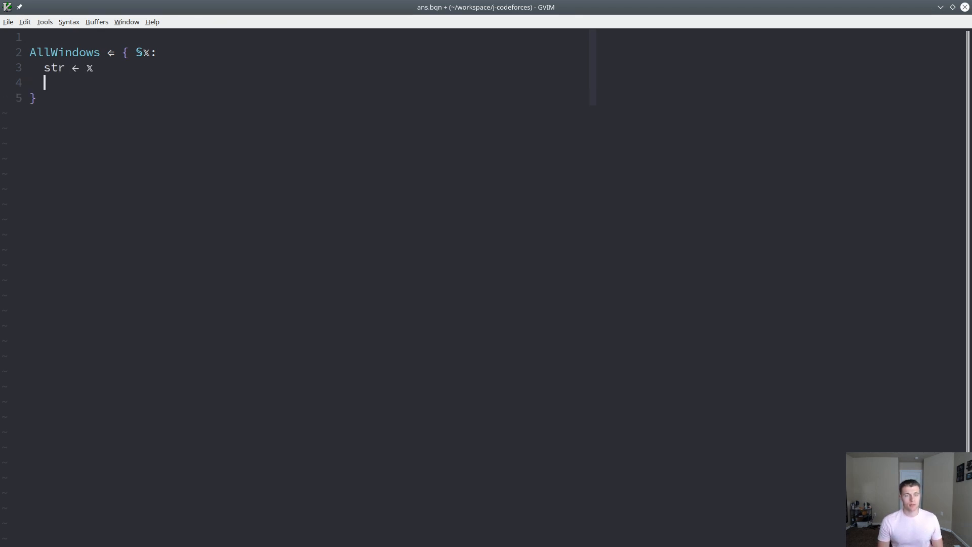
text(len)
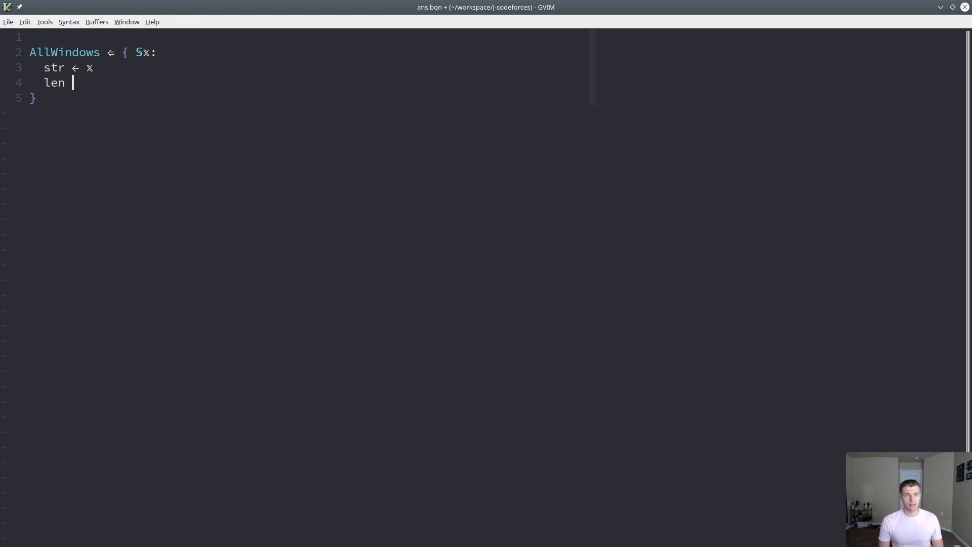
text(←)
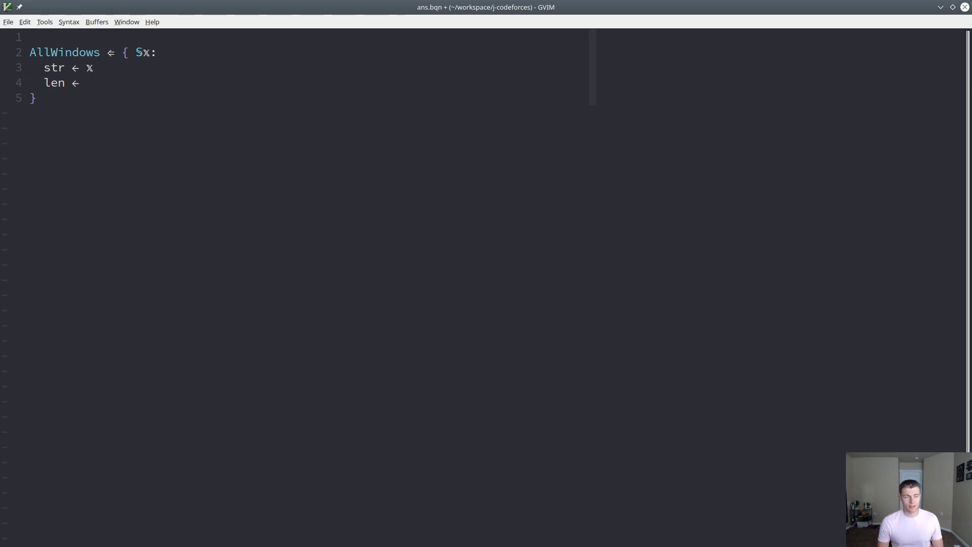
text(≠x)
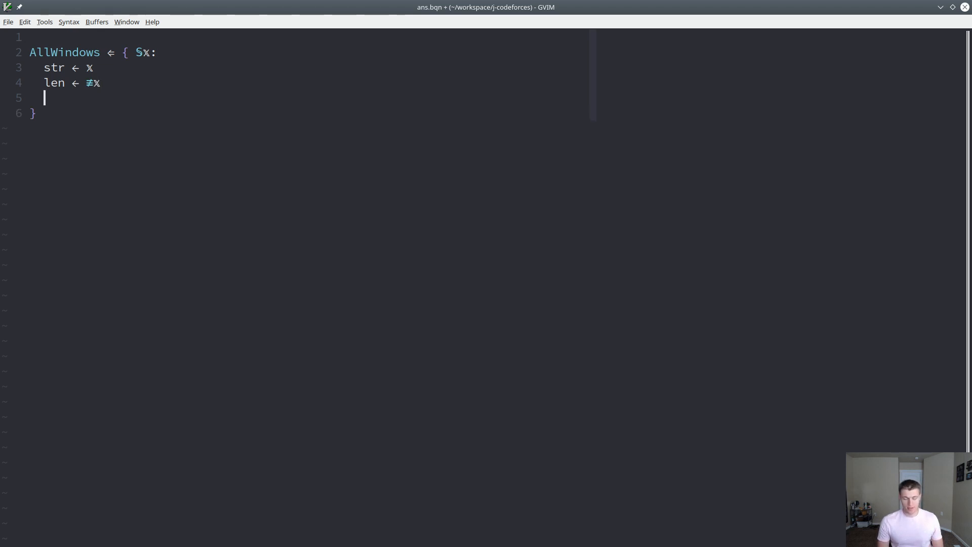
text({ })
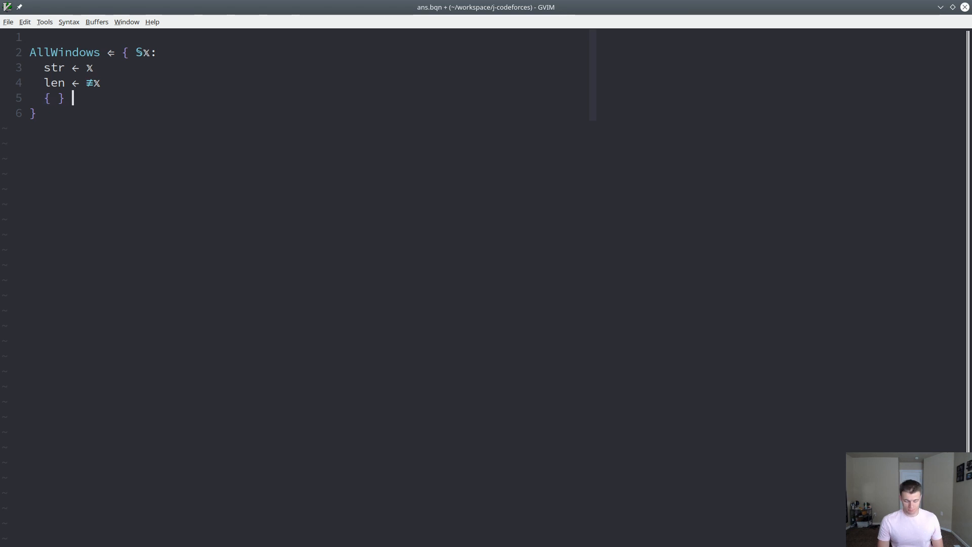
text(")
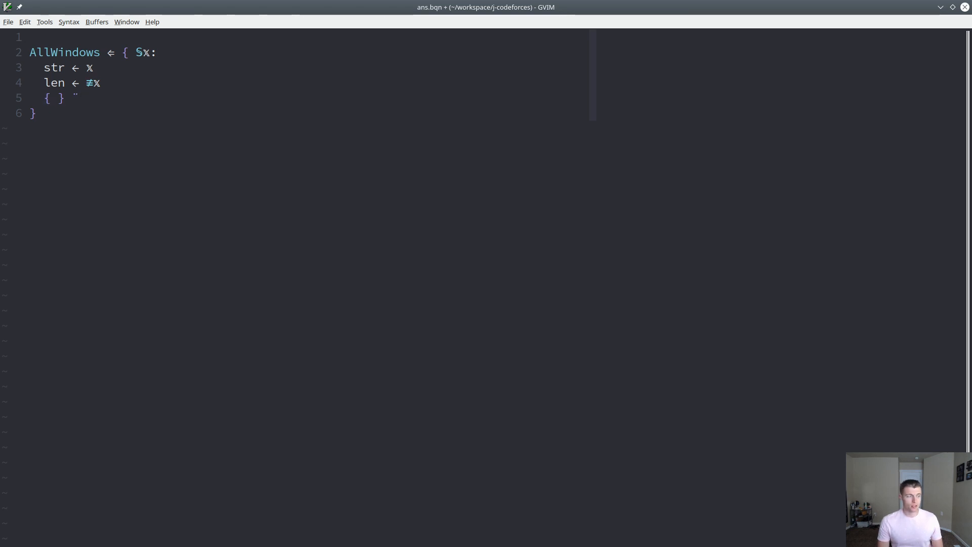
text(1+)
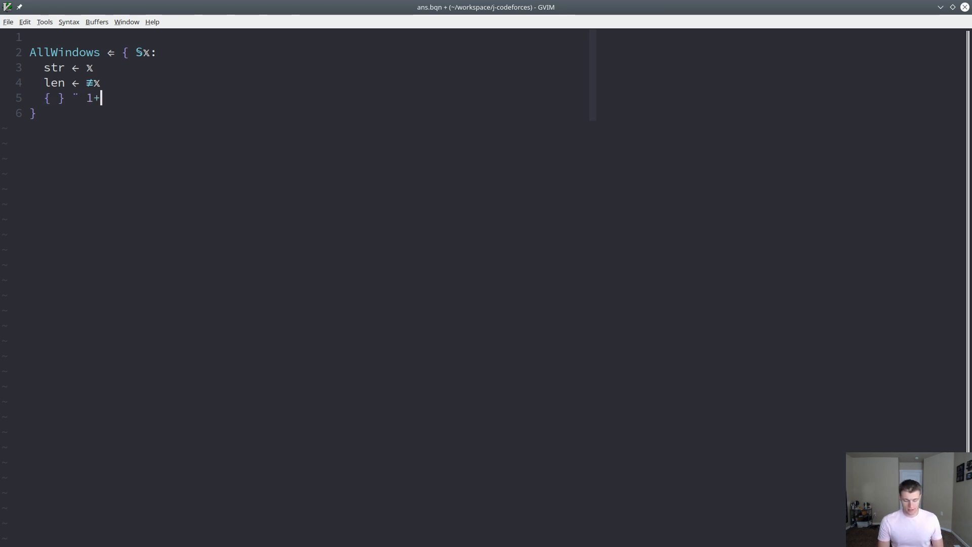
text(↕)
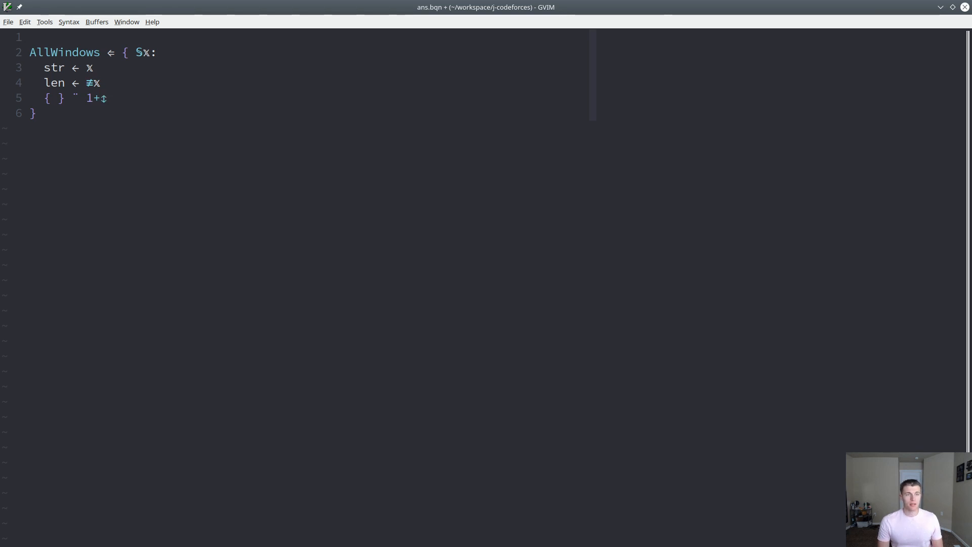
text(len)
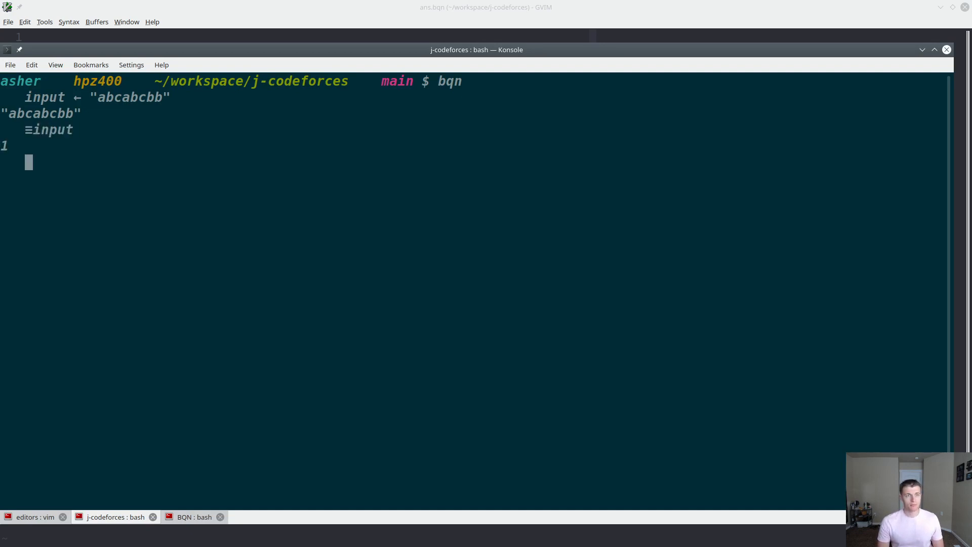
Step: Evaluate the shape and length of input and 1+↕8 in the REPL
text(≠input)
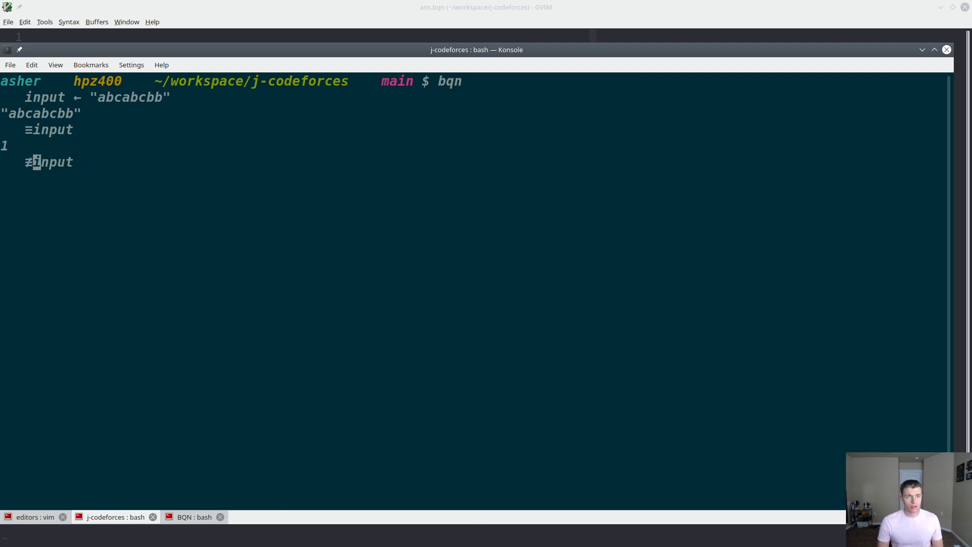
key(Return)
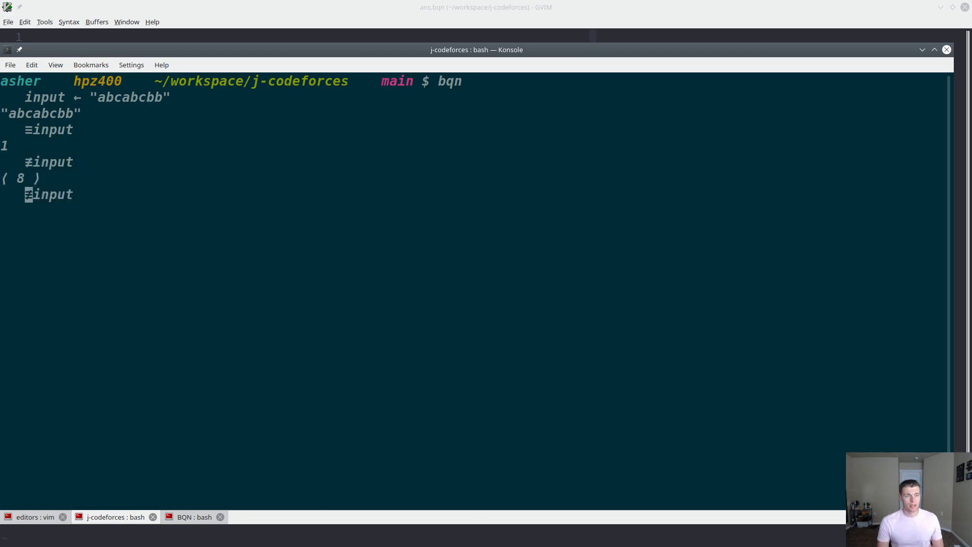
key(Return)
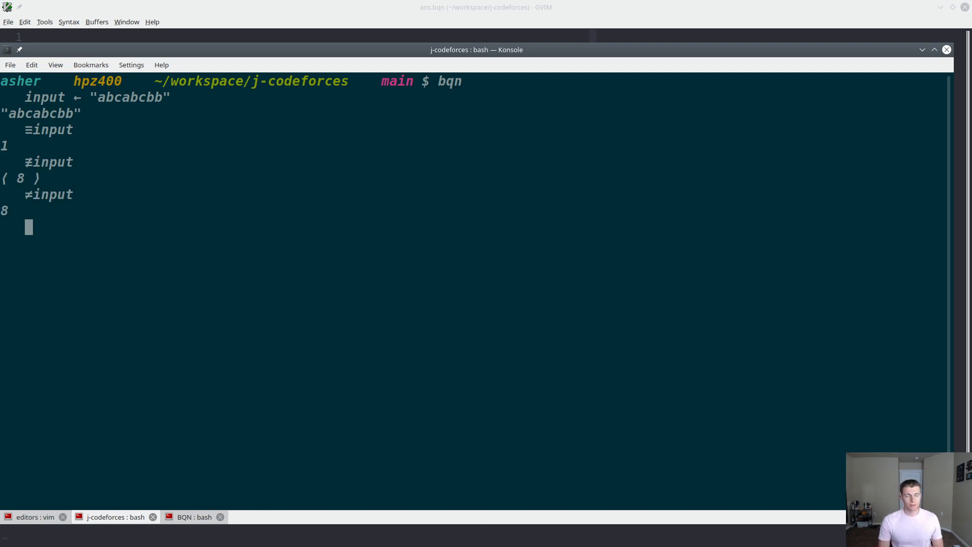
text(1+)
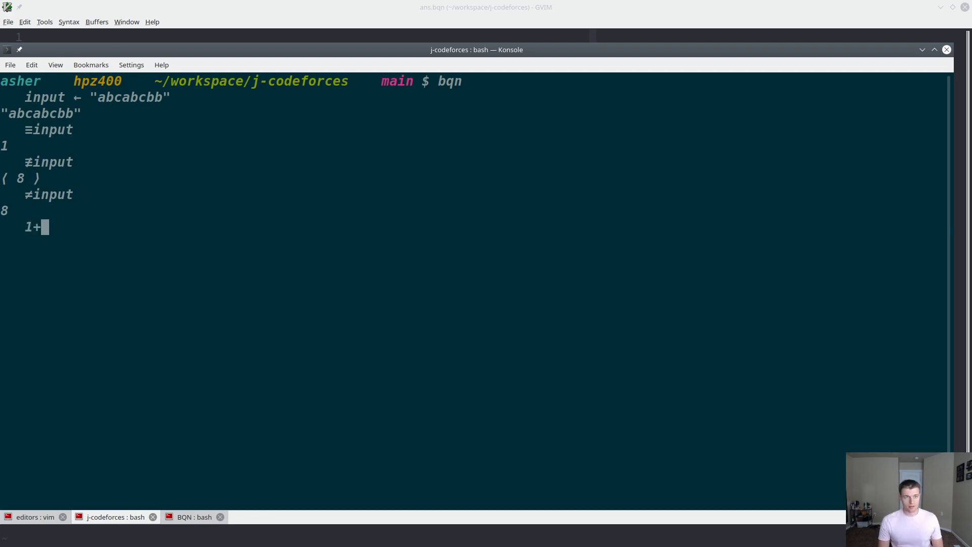
key(Return)
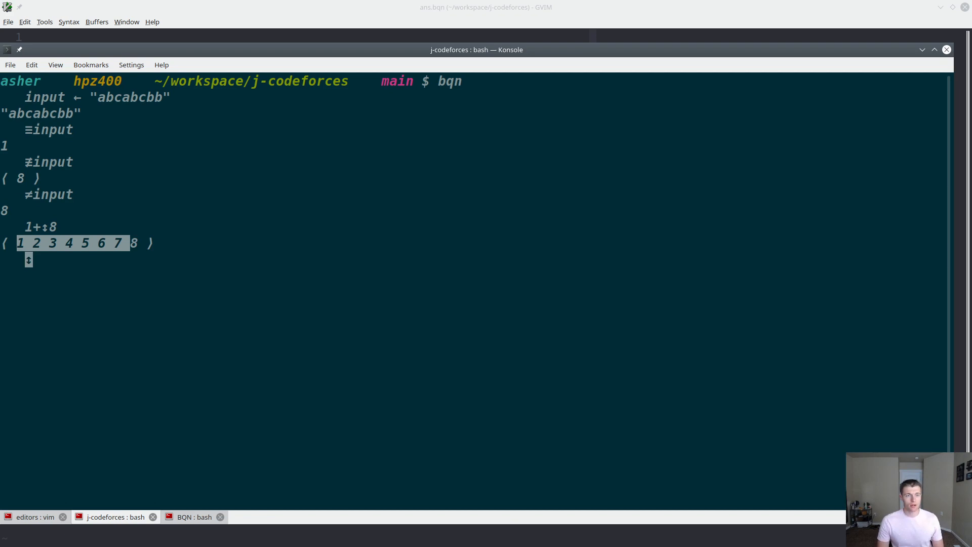
Step: Show the size 3, 4 and 5 windows of input and inspect them
text(input)
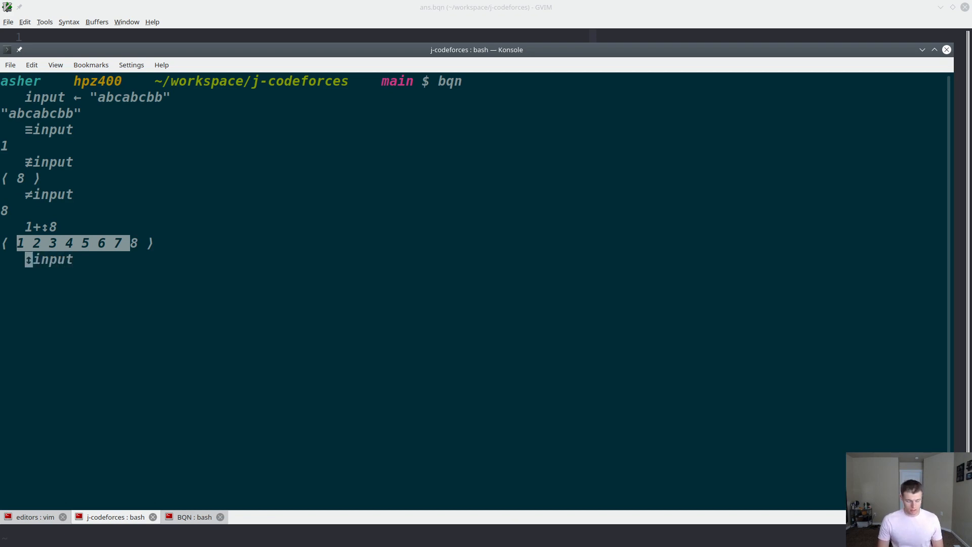
text(3)
key(Return)
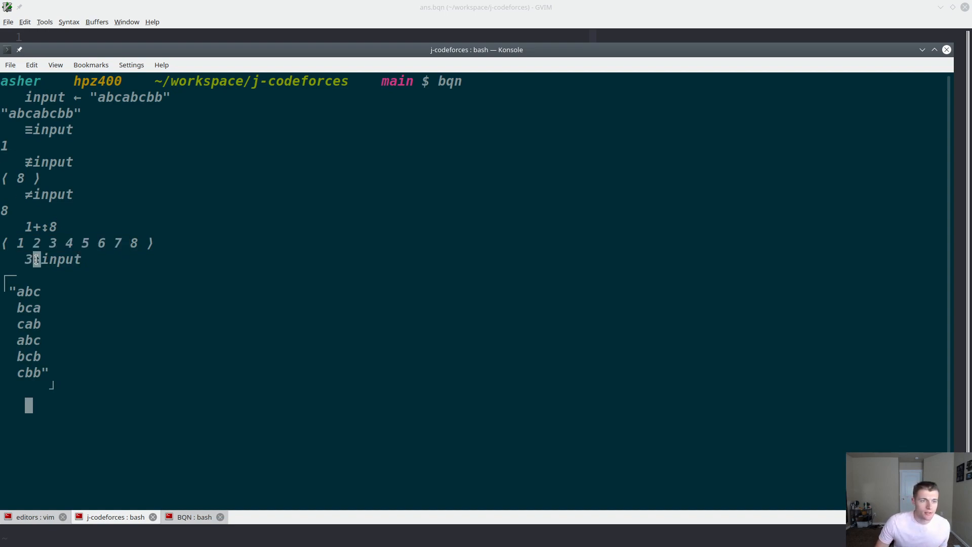
mouse_move(25, 259)
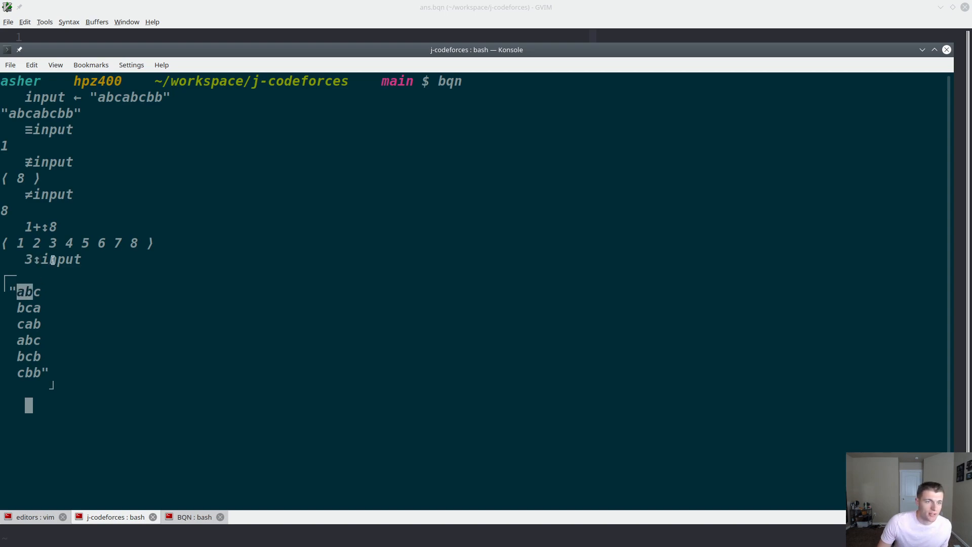
text(⌽input)
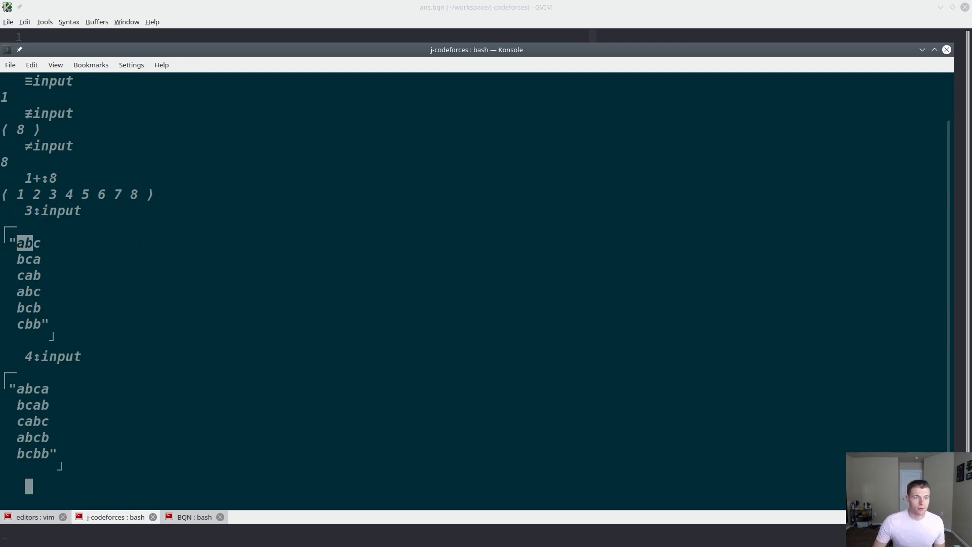
text(input)
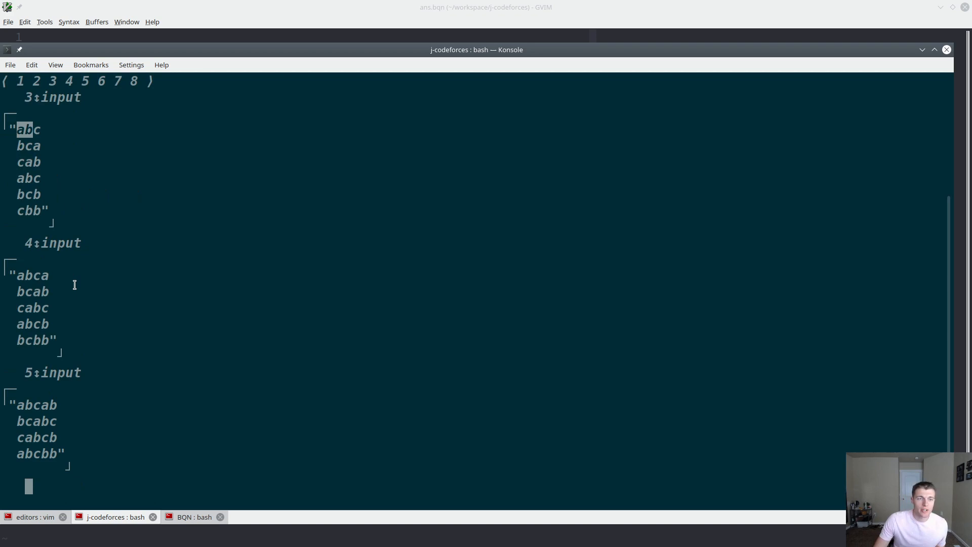
mouse_move(51, 243)
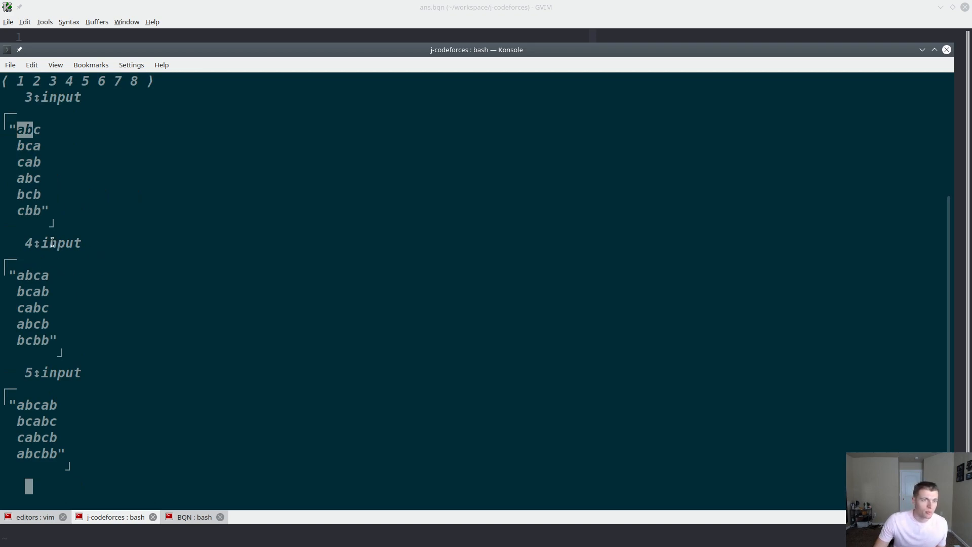
double_click(60, 242)
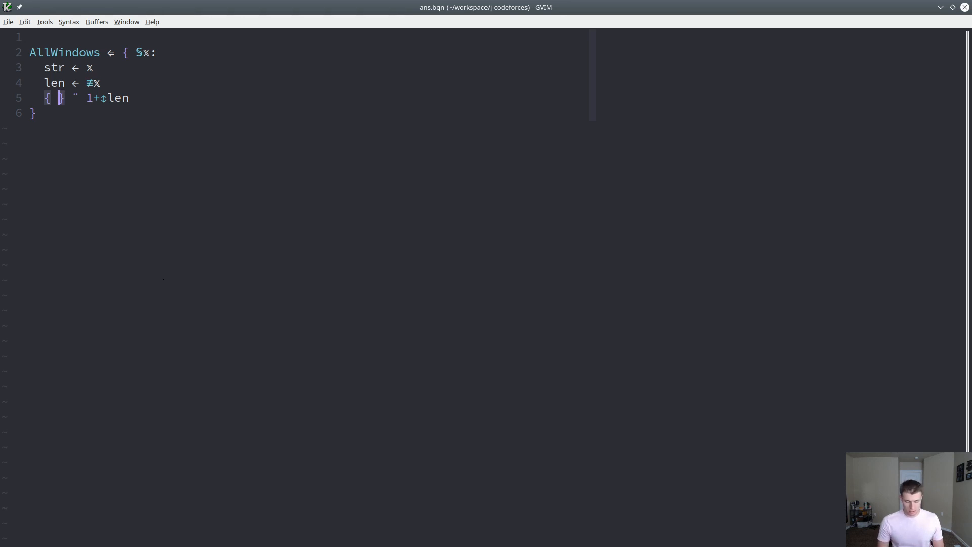
Step: Give AllWindows the body { x↕str }¨ 1+↕len and add •Show AllWindows "input"
text(x↕)
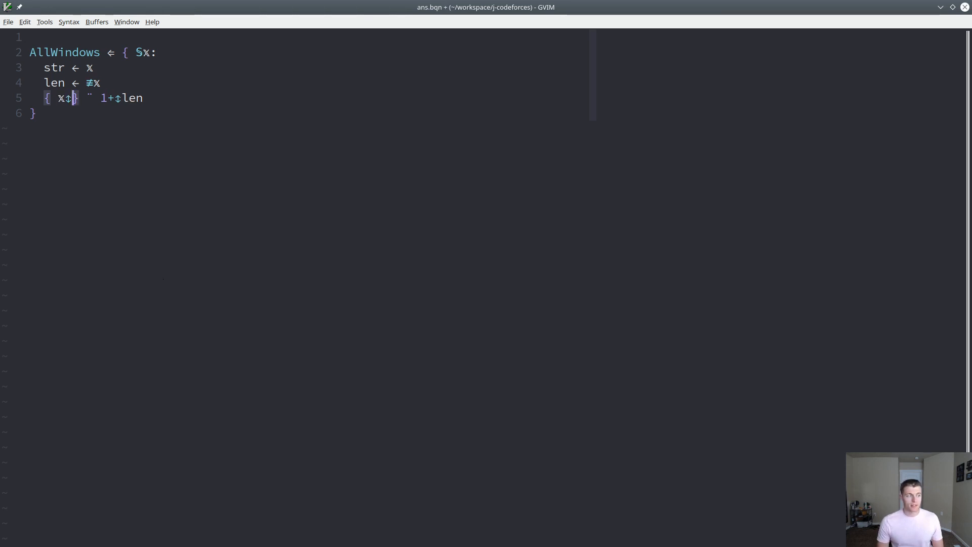
text(str)
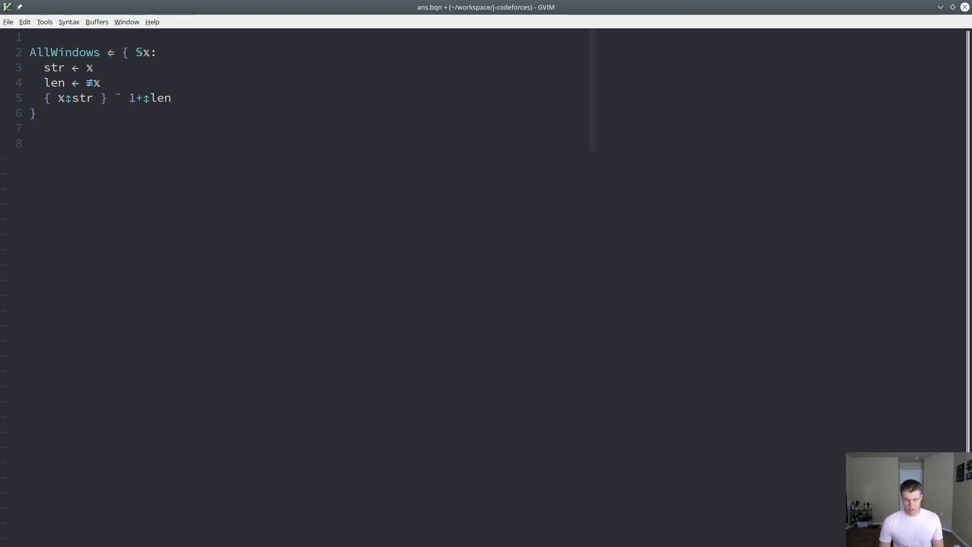
text(•Show AllWindows "in)
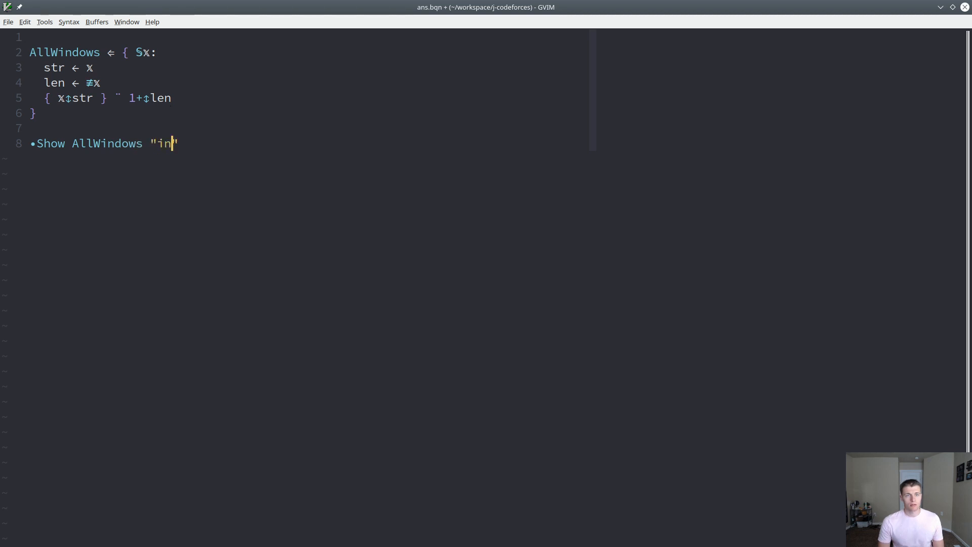
text(put)
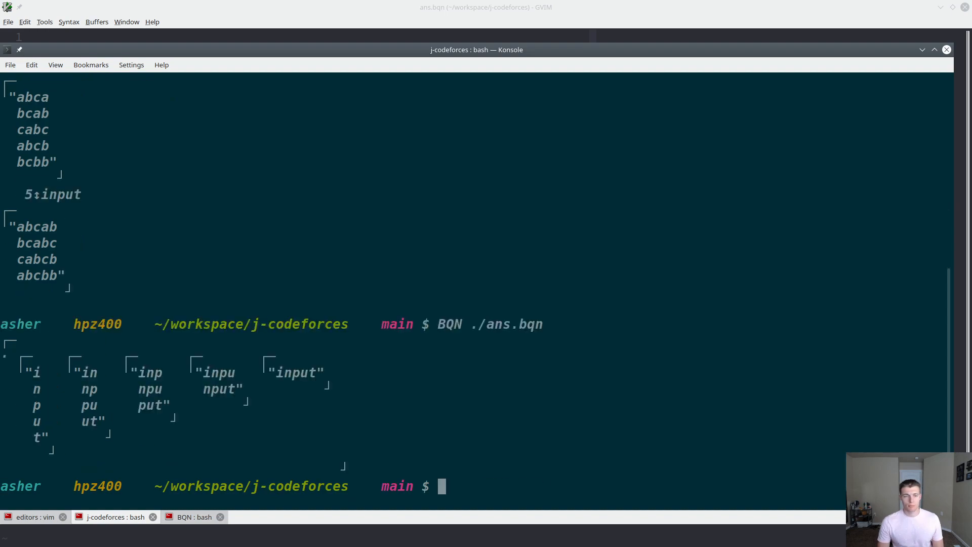
mouse_move(67, 372)
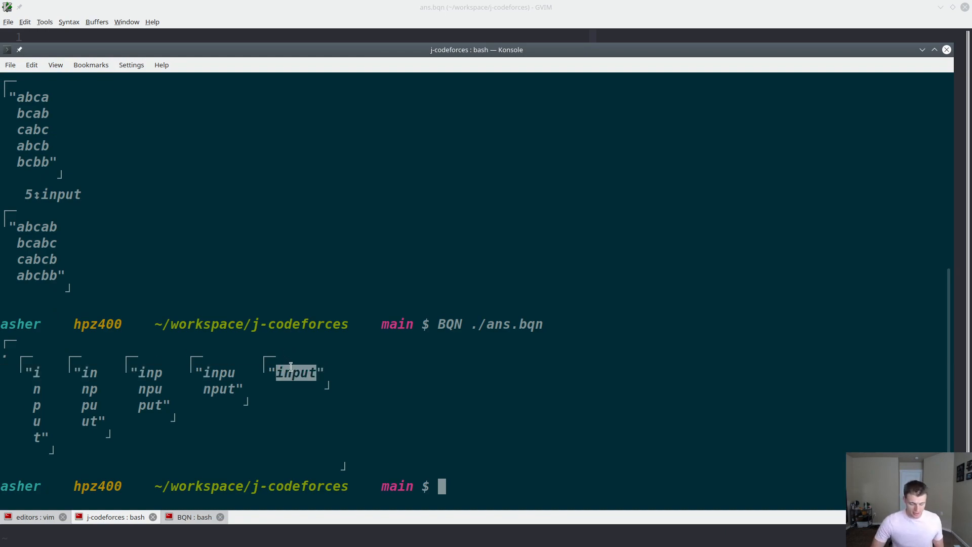
Step: Point out the full-length window input in the longest-first output
click(37, 516)
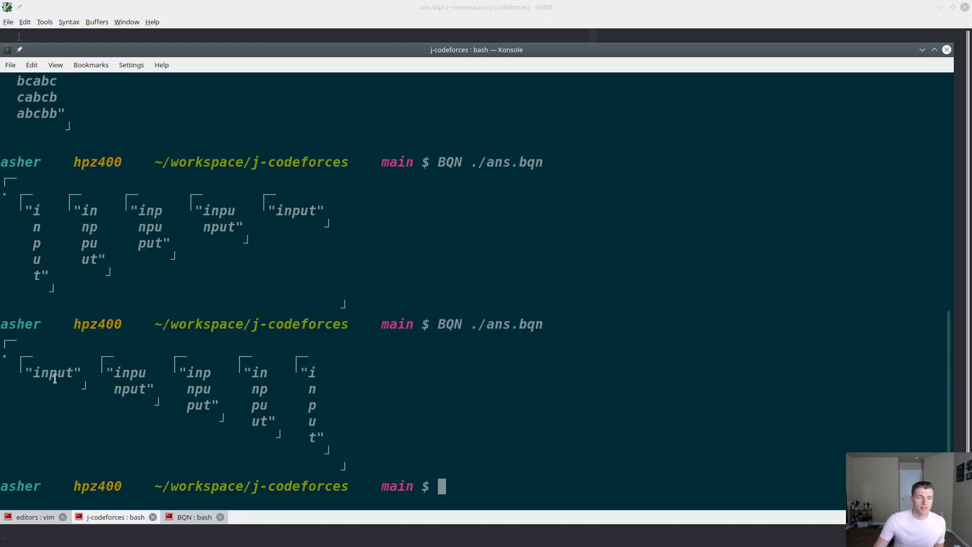
double_click(53, 372)
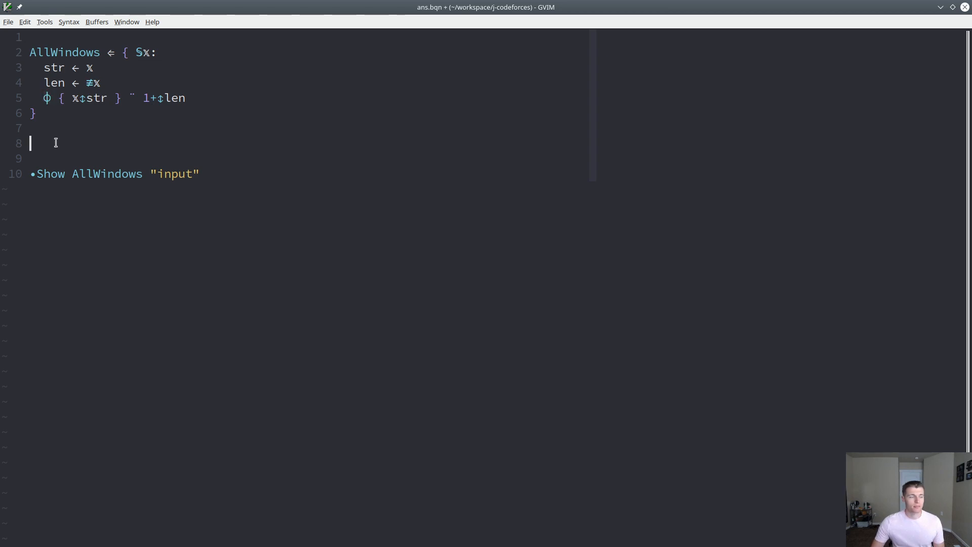
Step: Insert a { ∊ }¨ block before AllWindows "input" on the Show line
click(159, 174)
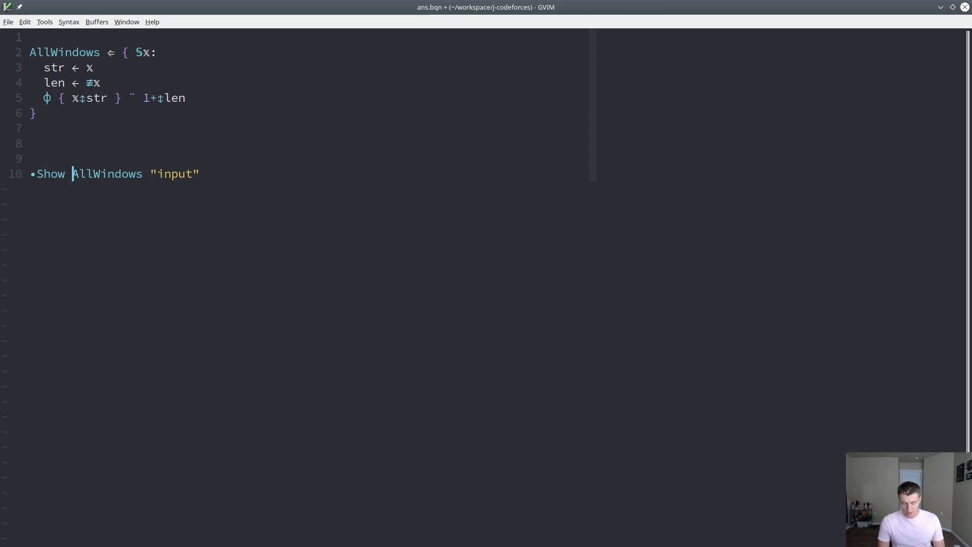
text({)
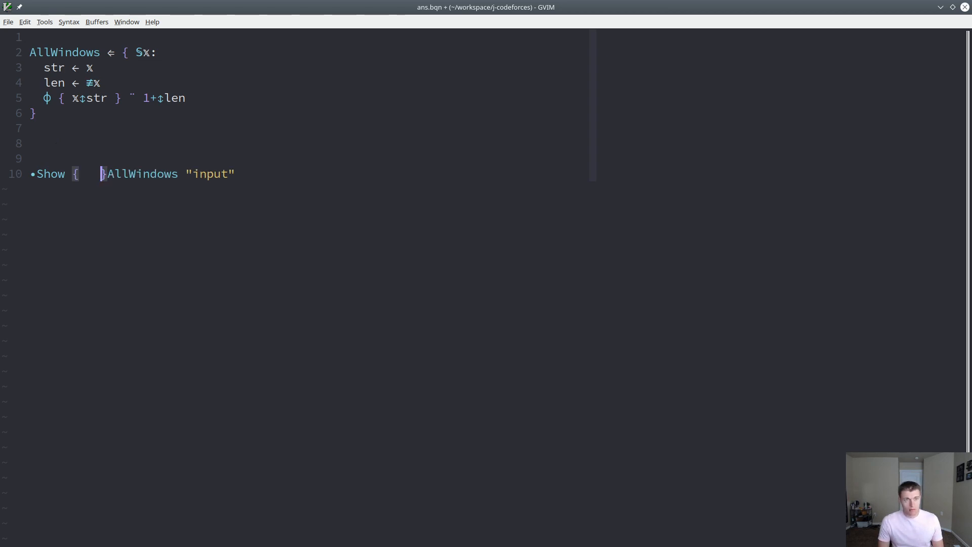
text(} ¨)
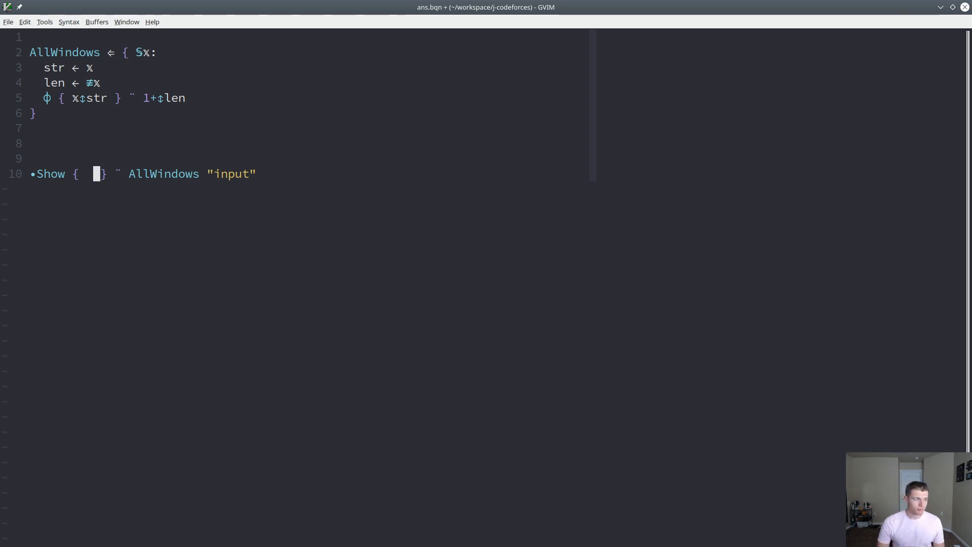
key(i)
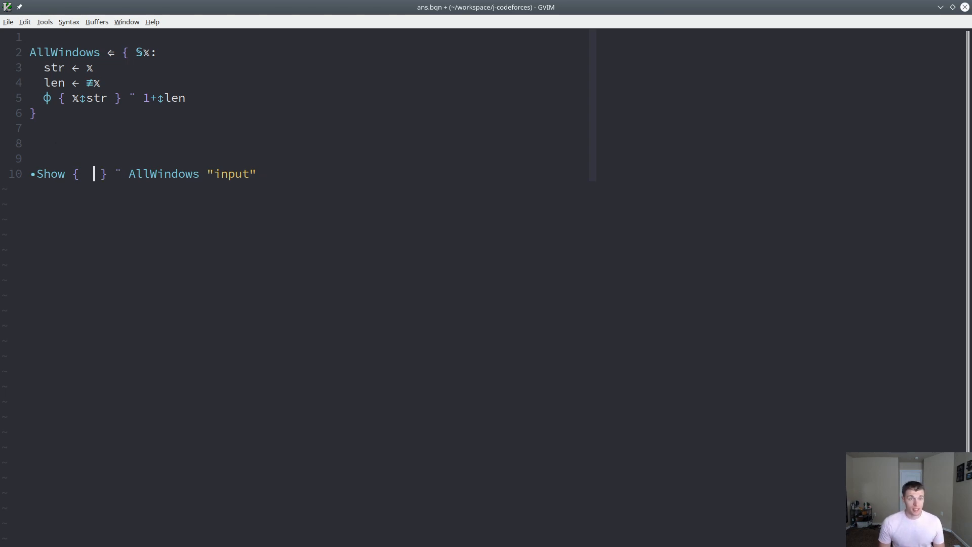
text(∊)
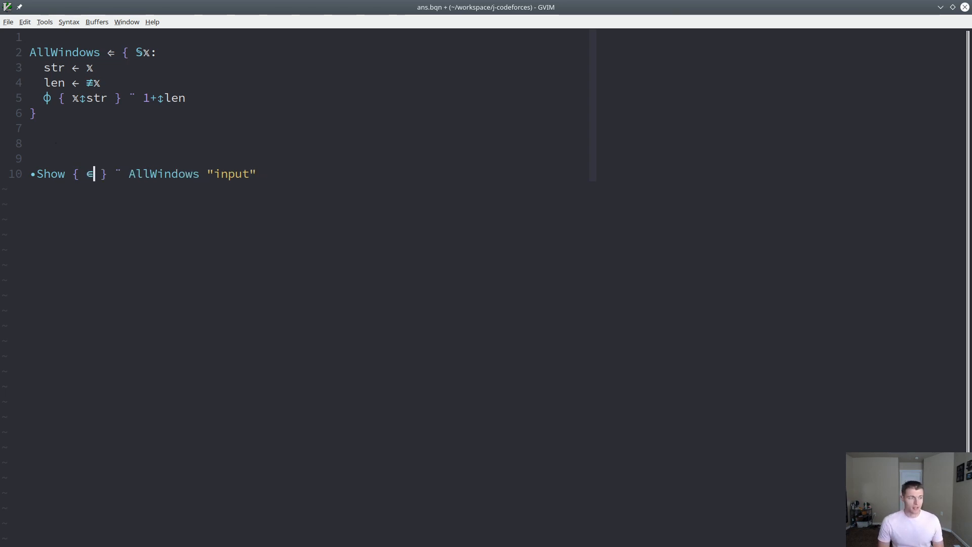
text(")
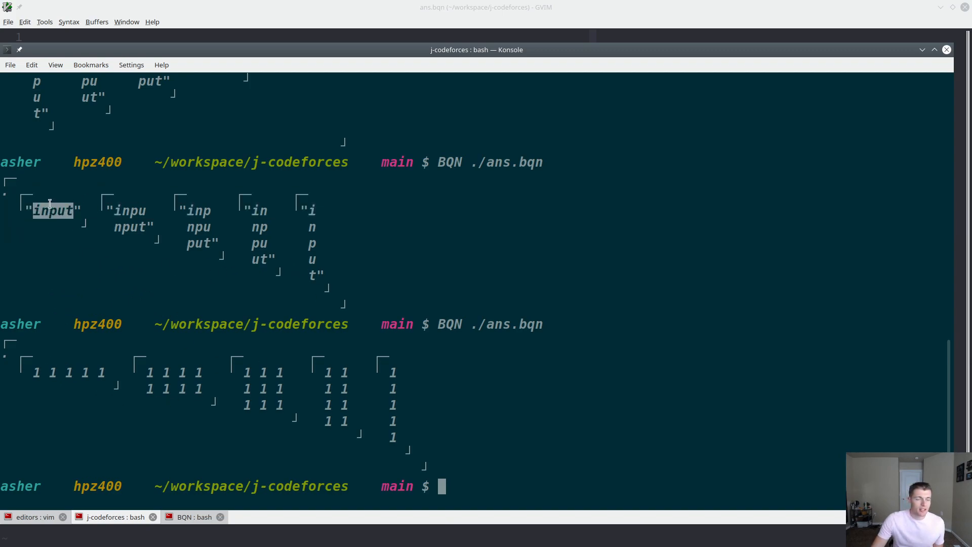
mouse_move(33, 375)
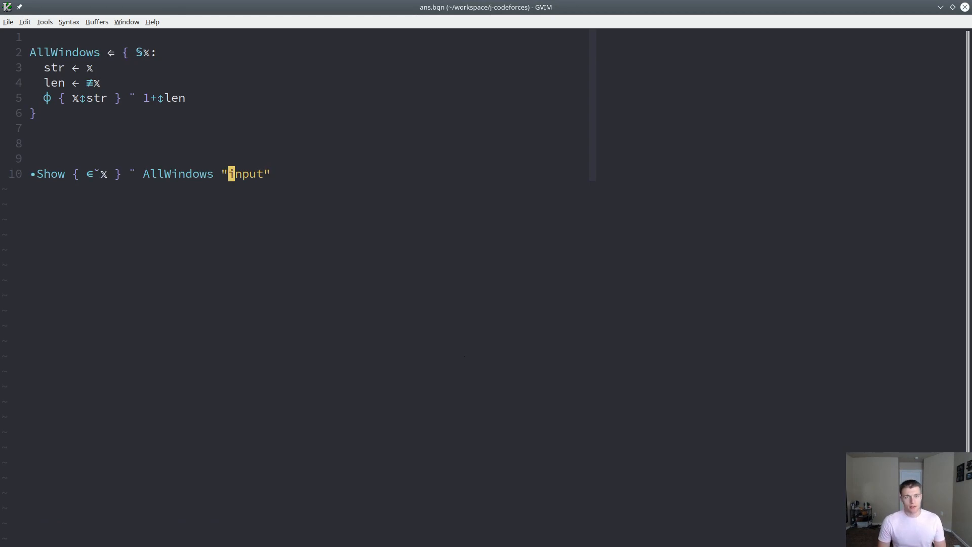
Step: Store "abcabcbb" in input, use it in the Show line, and rerun the script
text(abcabcbb)
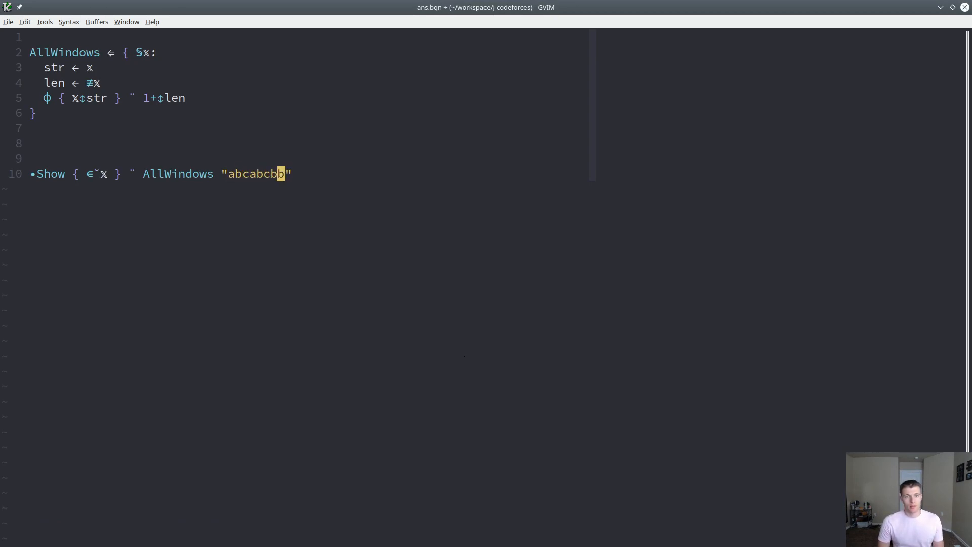
click(115, 516)
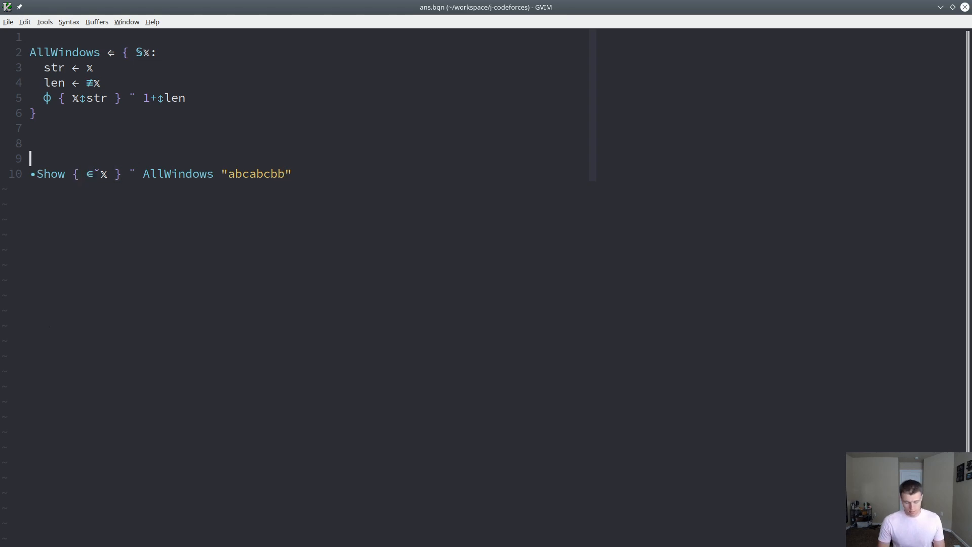
text(input ←)
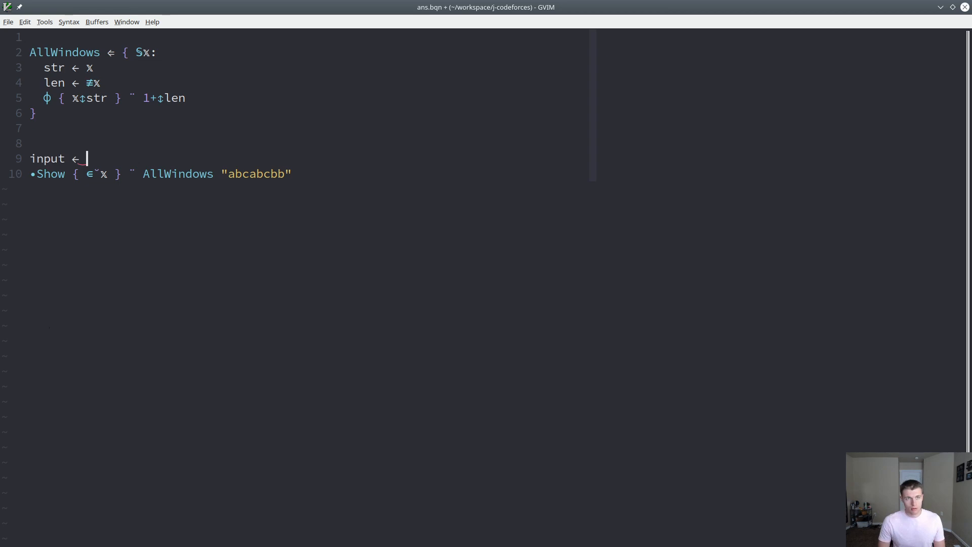
text("abc")
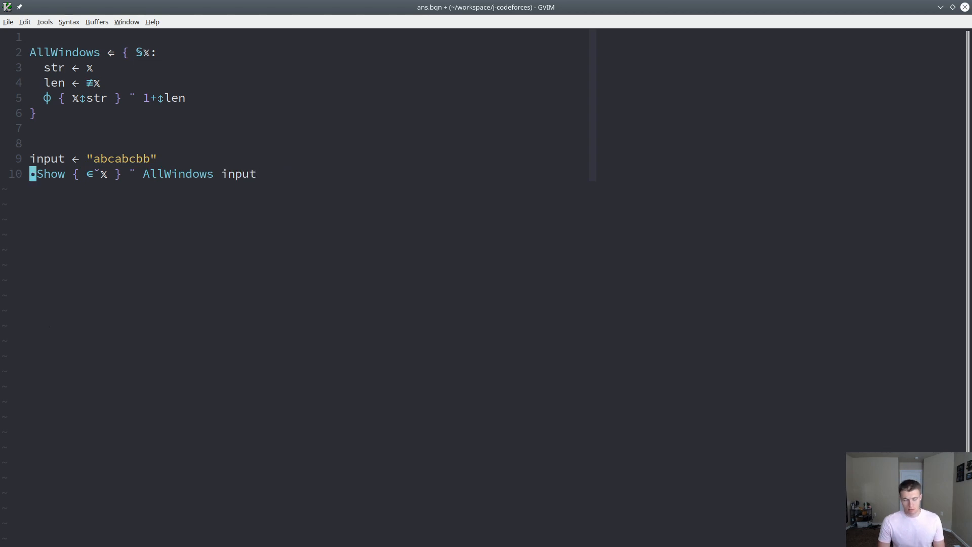
text(input)
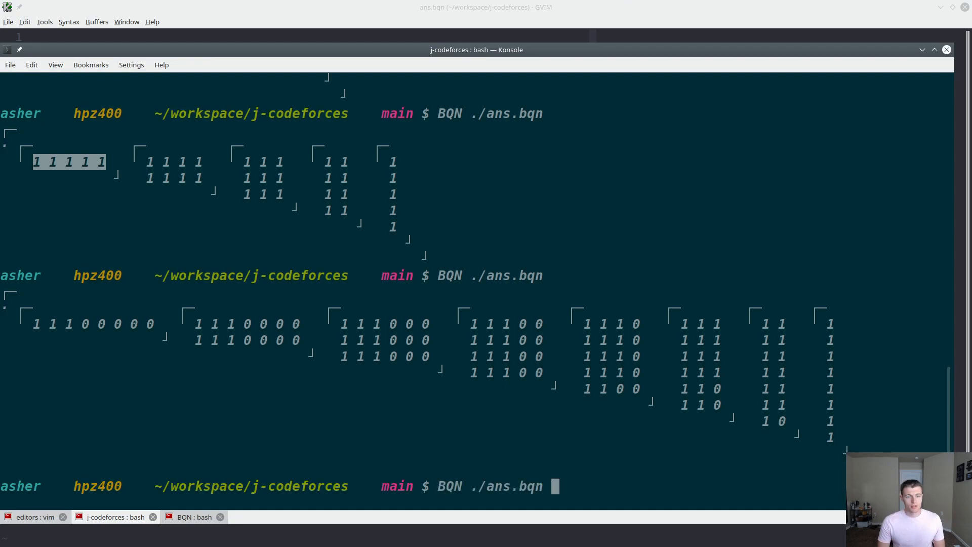
key(Return)
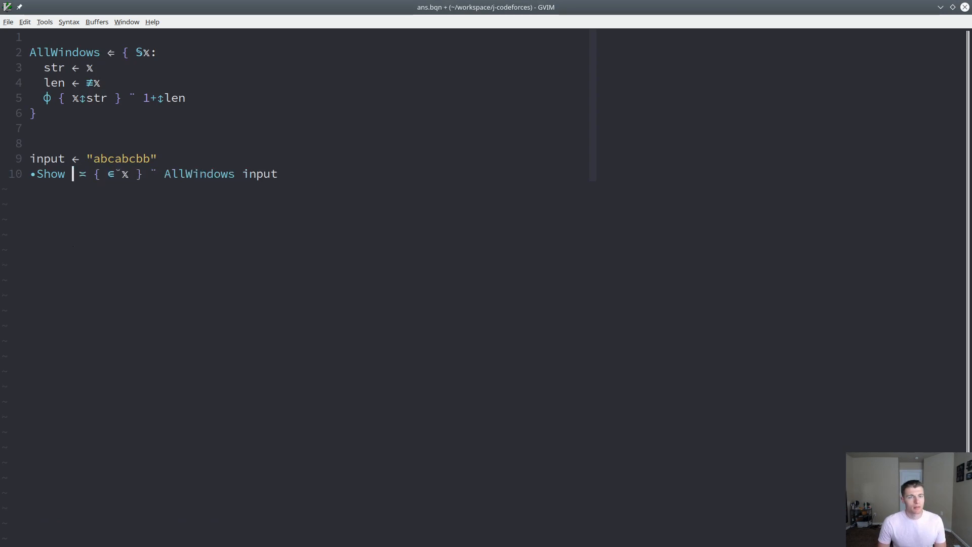
text((AllWi)
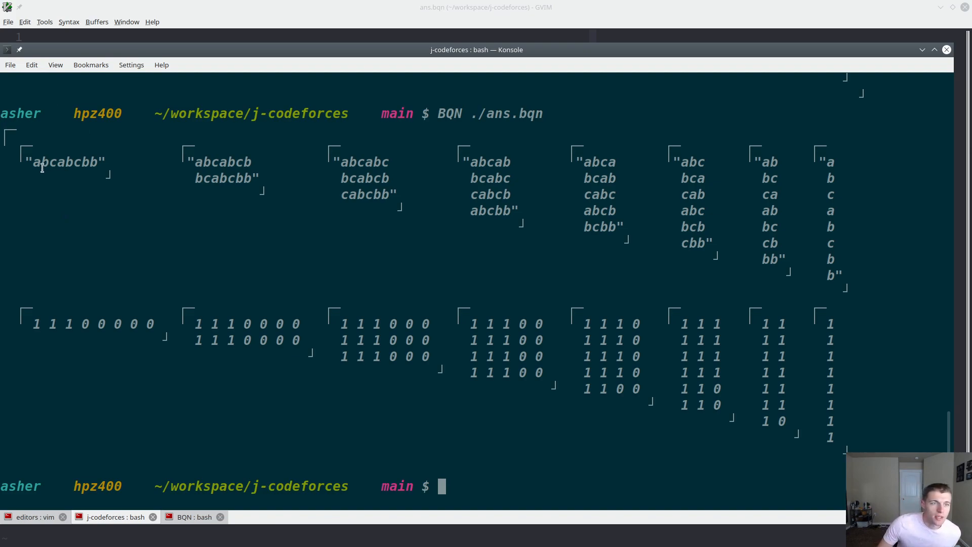
mouse_move(156, 388)
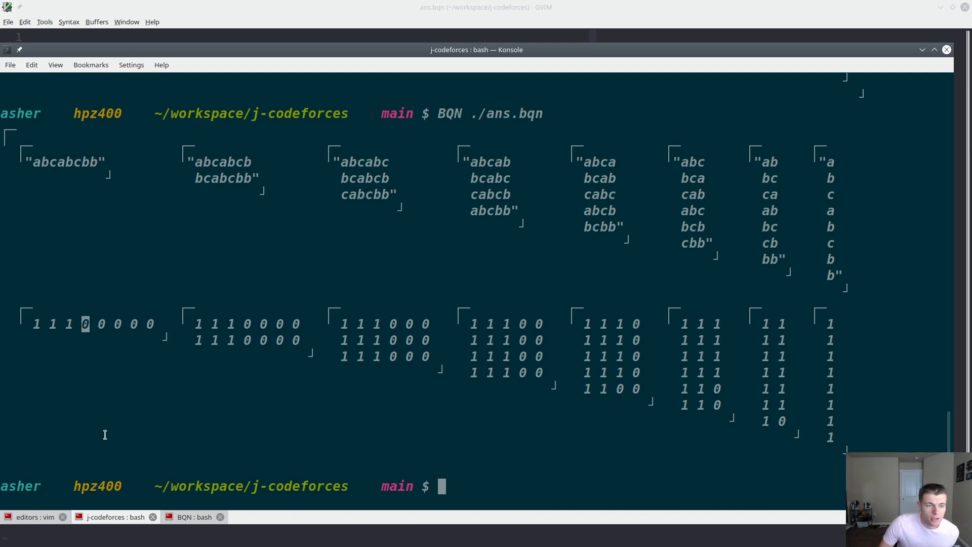
mouse_move(71, 344)
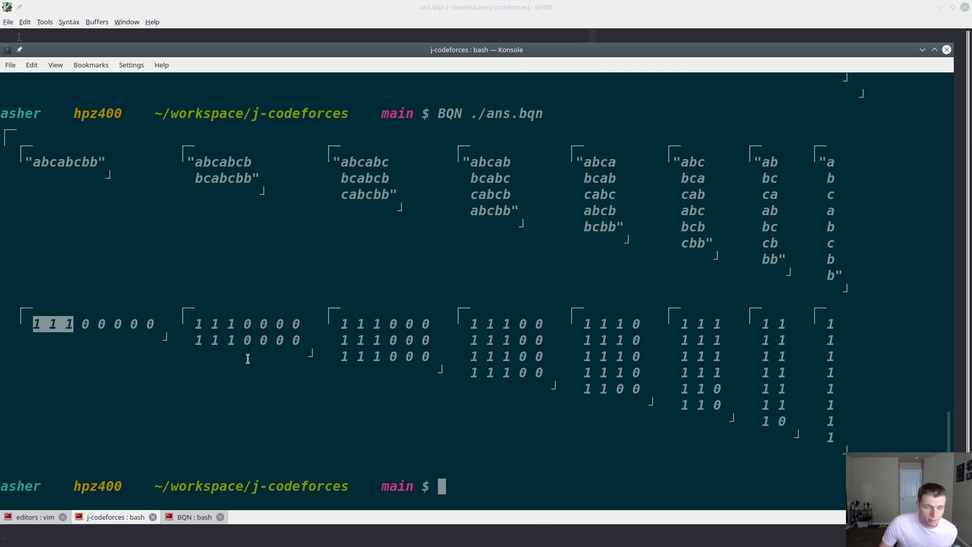
Step: Highlight the leading ones in the full-window mask 1 1 1 0 0 0 0 0
click(34, 517)
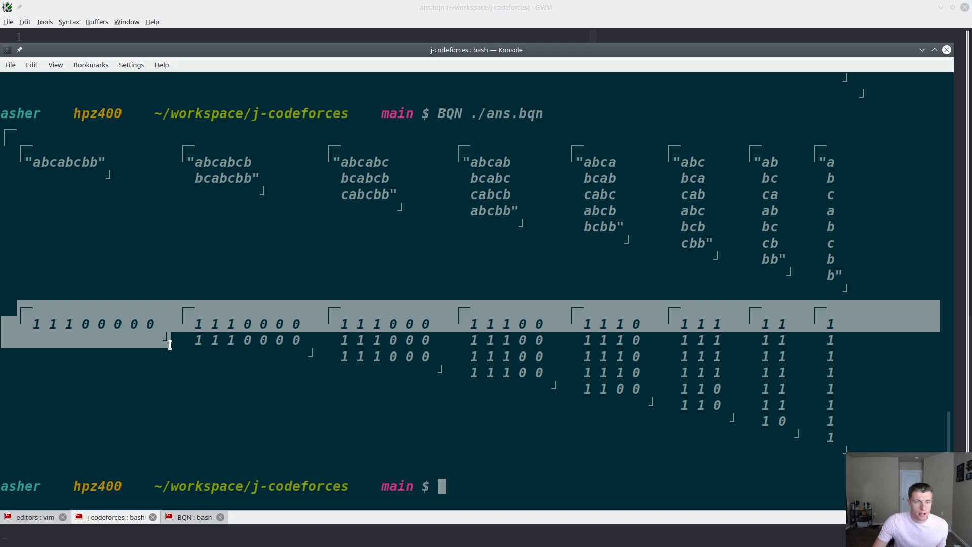
mouse_move(76, 323)
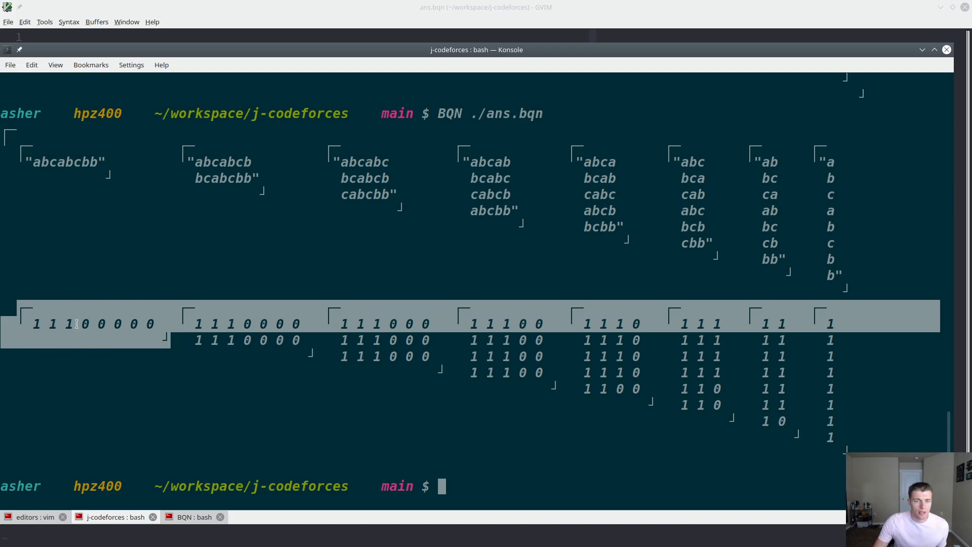
mouse_move(30, 322)
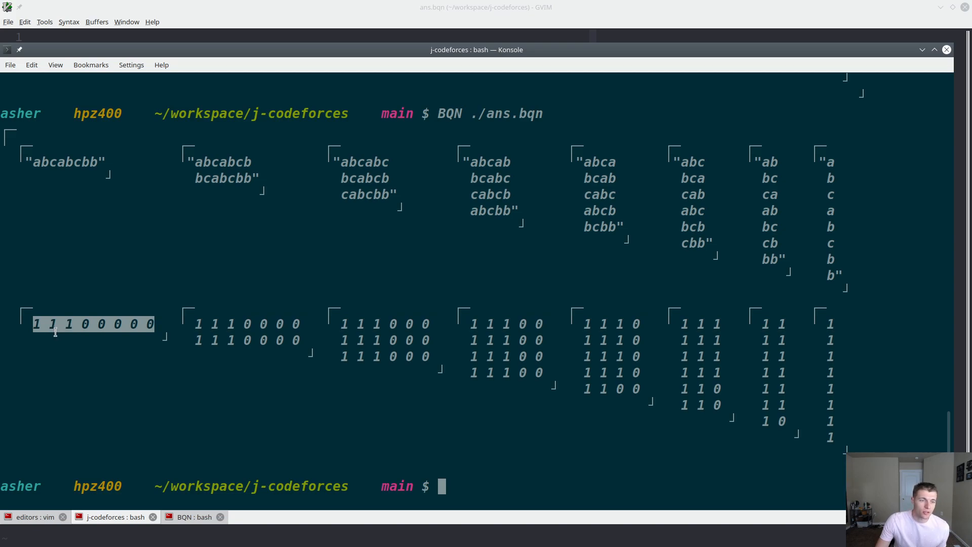
mouse_move(94, 335)
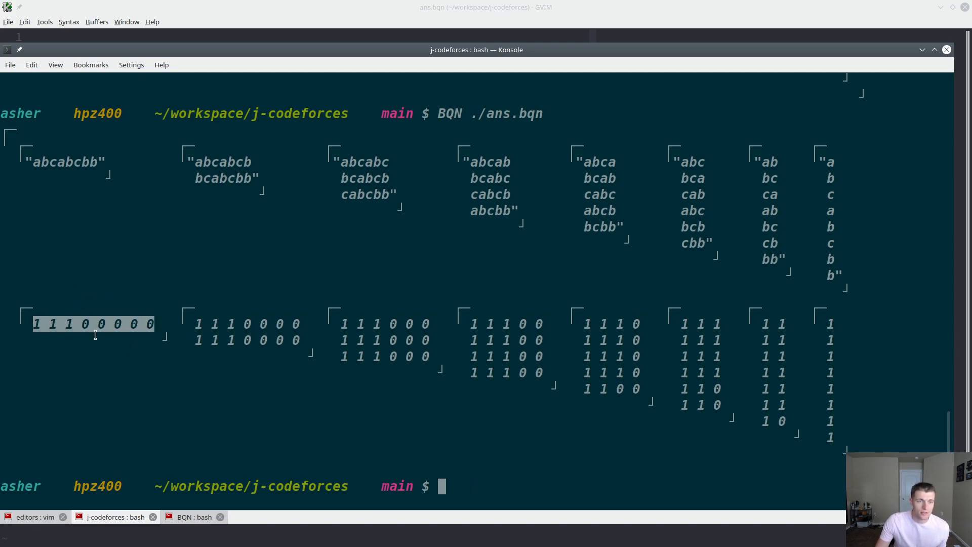
mouse_move(61, 162)
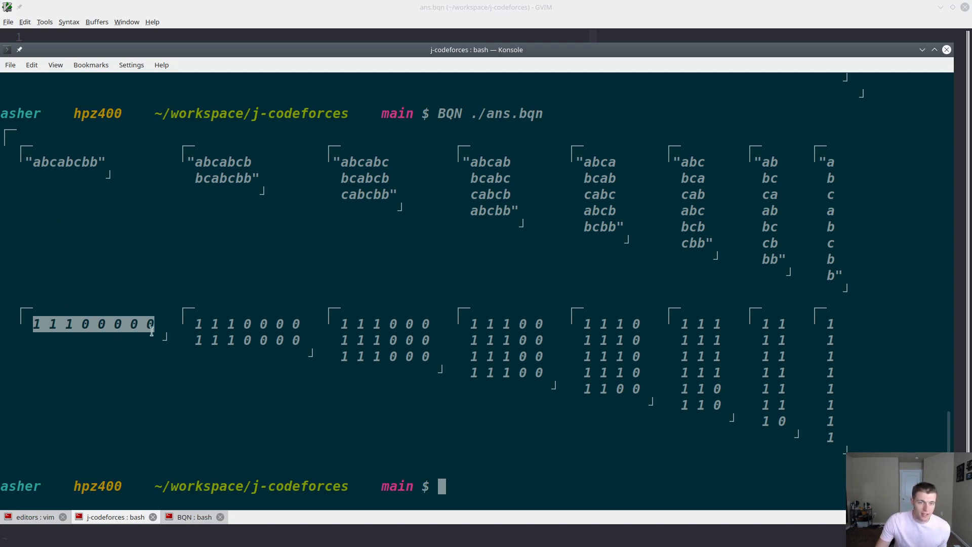
click(31, 517)
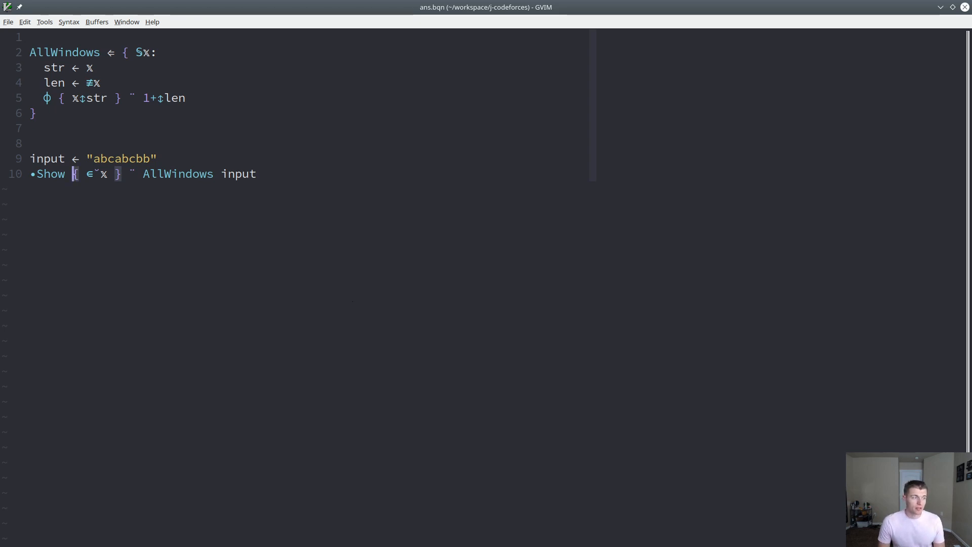
Step: Wrap the membership results in an outer ∧˝ block, then go to the BQN : bash tab
text({  } ¨)
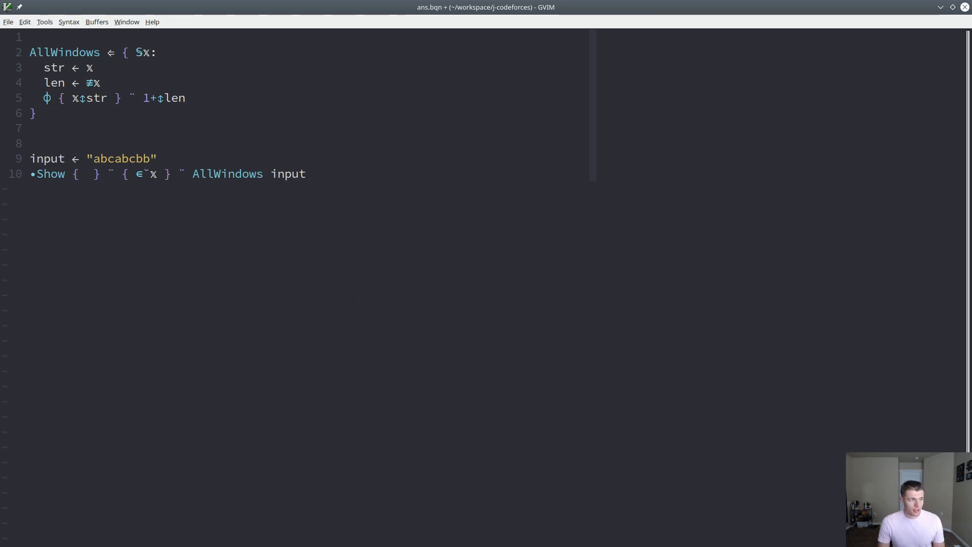
click(86, 173)
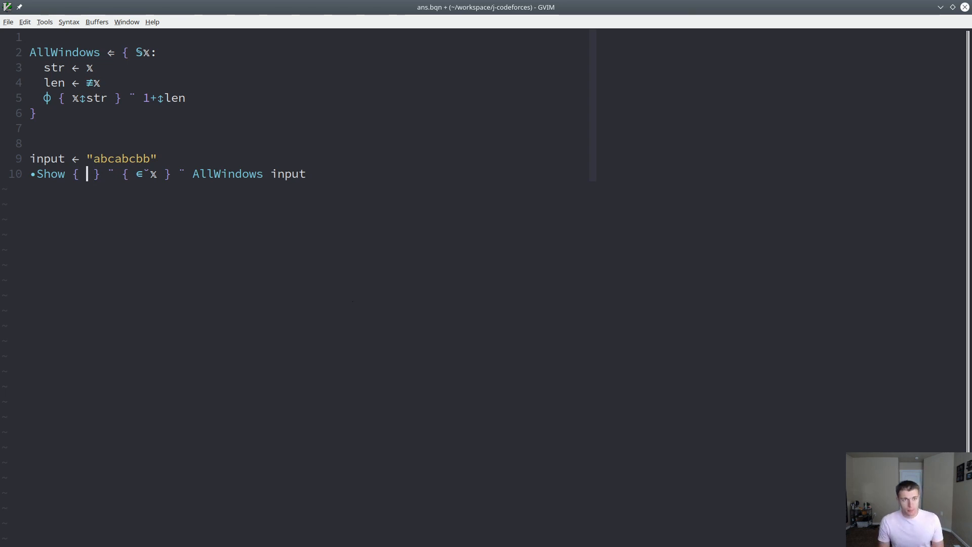
text(∧˝)
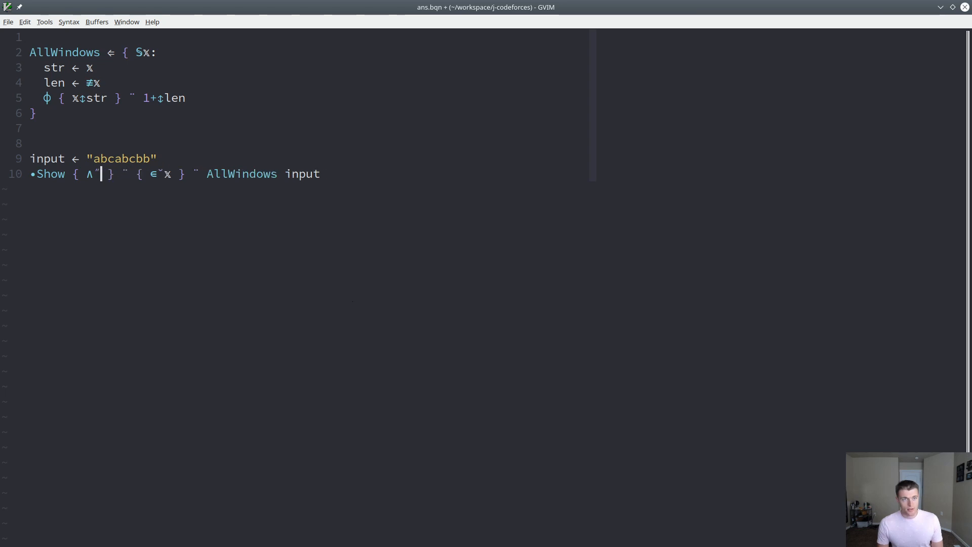
text(˘)
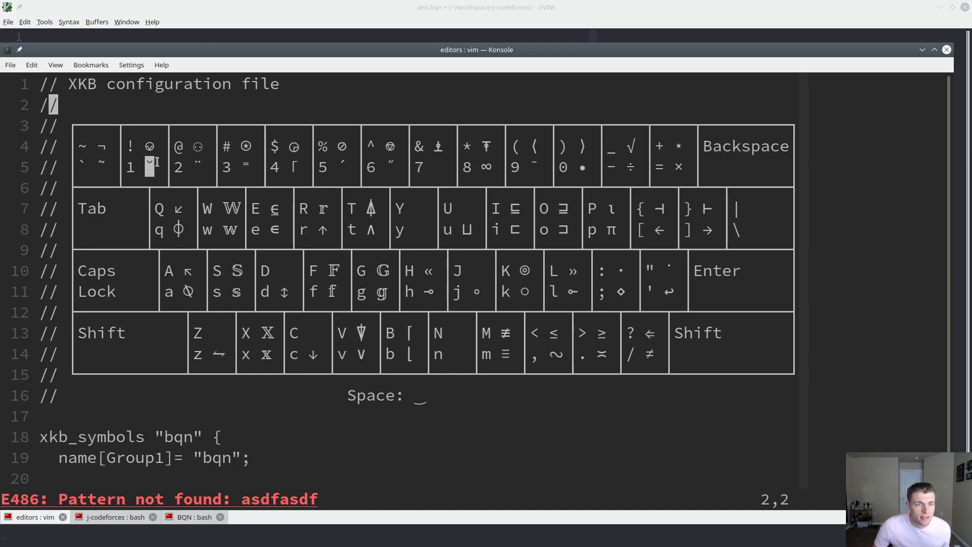
click(195, 517)
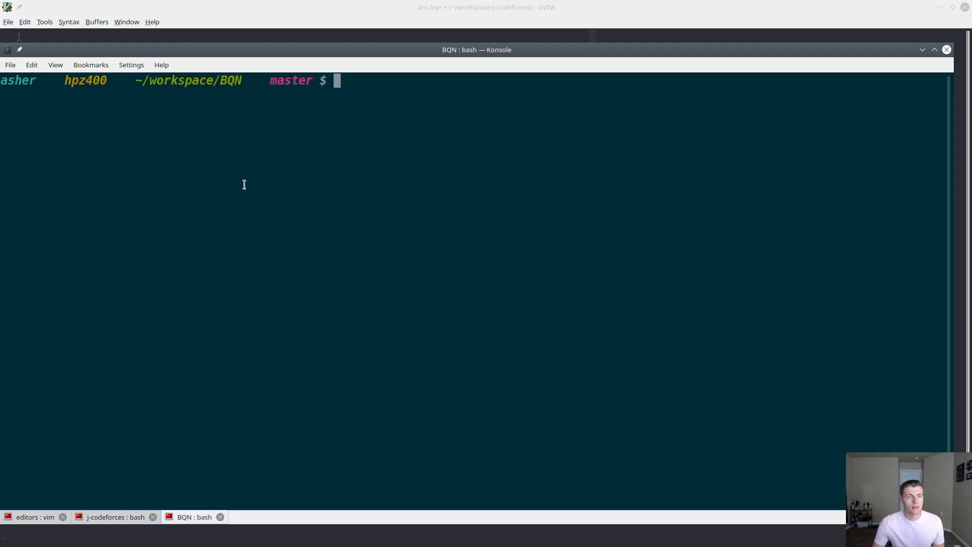
mouse_move(287, 160)
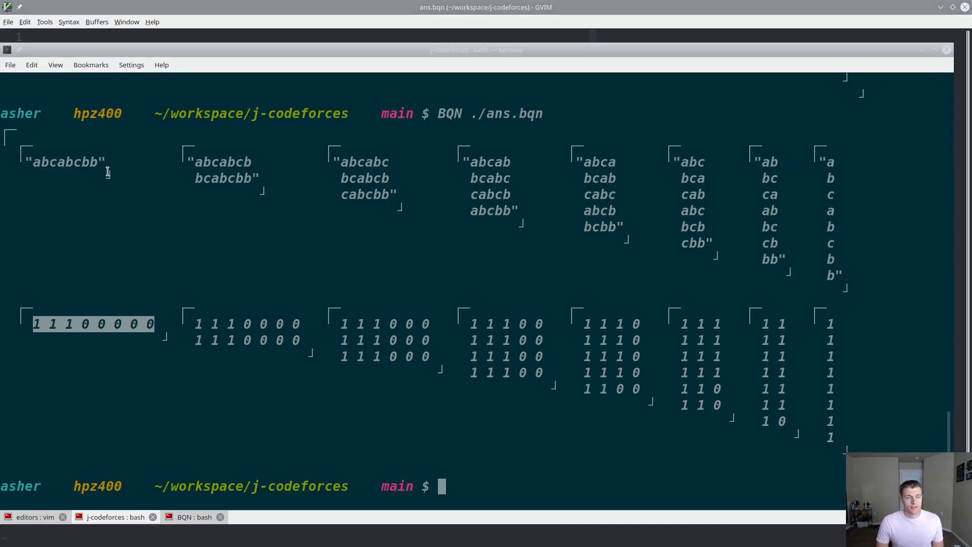
Step: Rerun BQN ./ans.bqn to see one uniqueness row per window length
key(Return)
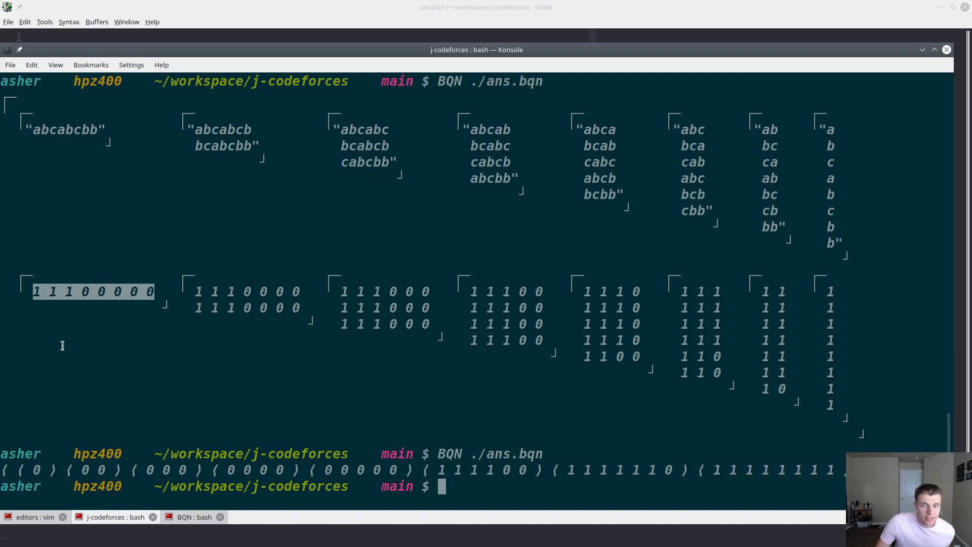
mouse_move(191, 400)
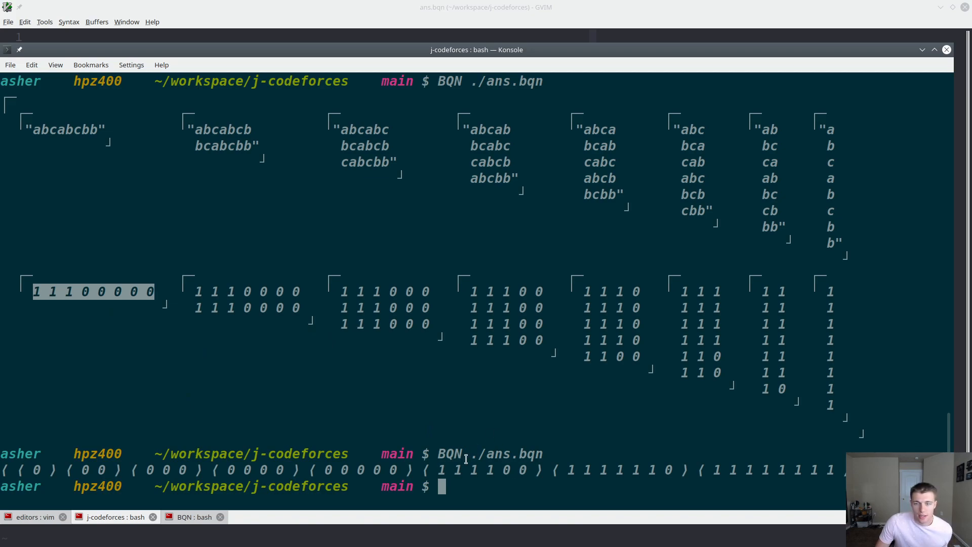
mouse_move(681, 487)
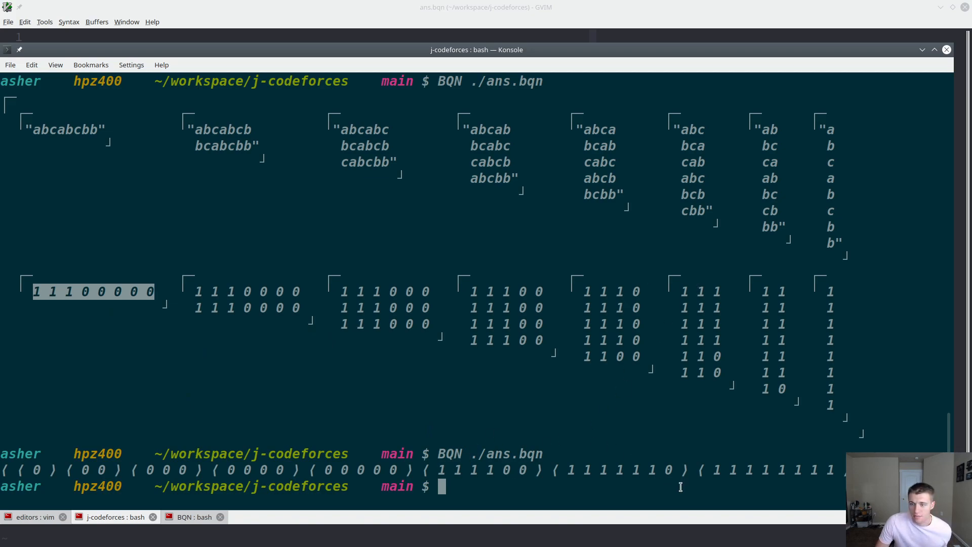
mouse_move(343, 324)
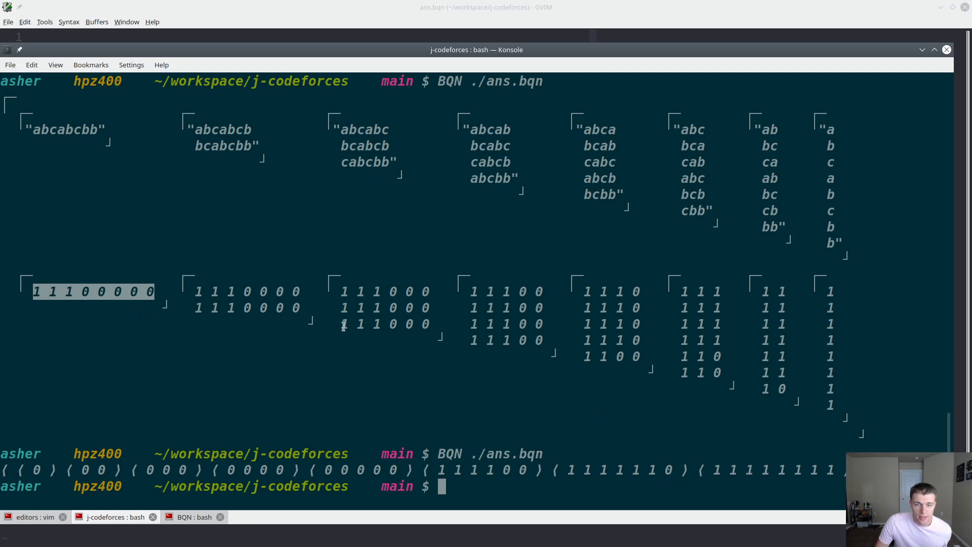
mouse_move(754, 453)
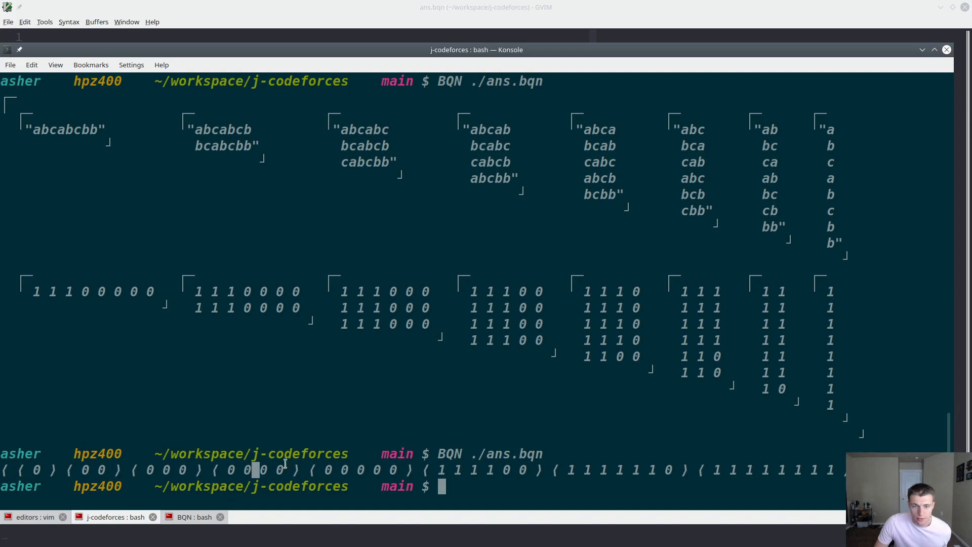
mouse_move(482, 469)
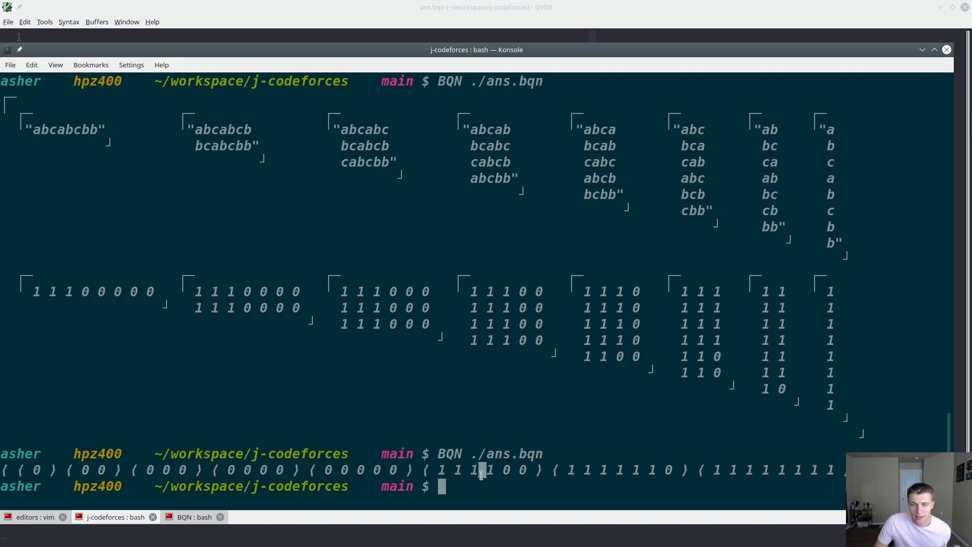
mouse_move(221, 284)
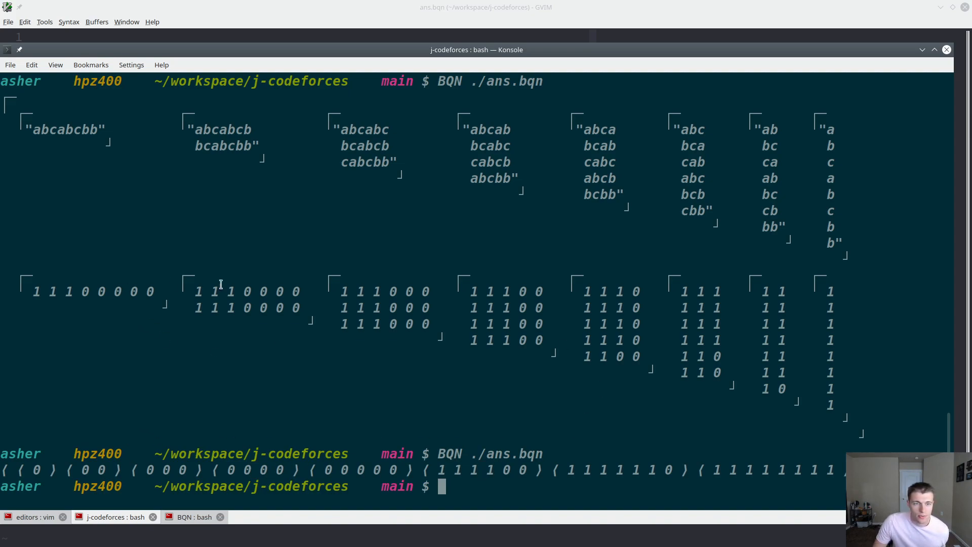
mouse_move(641, 312)
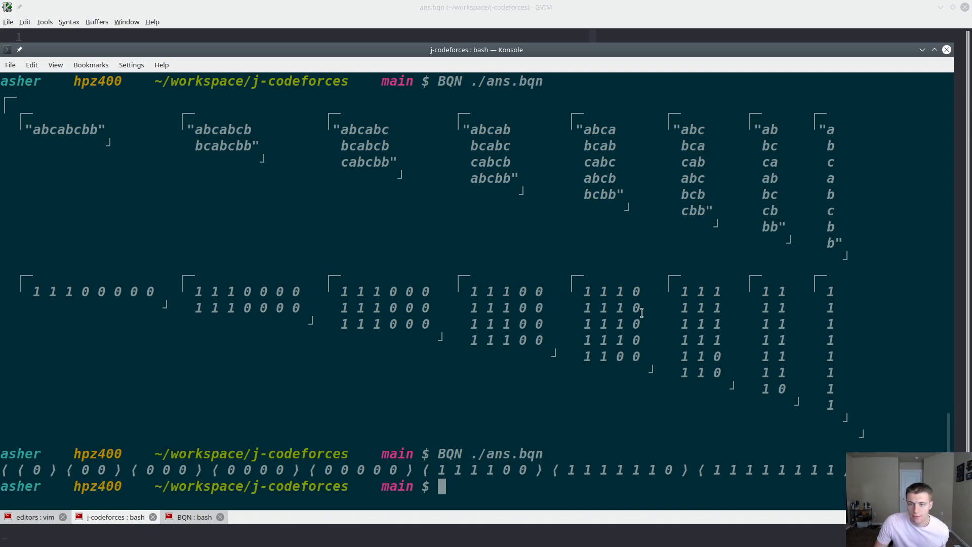
mouse_move(735, 325)
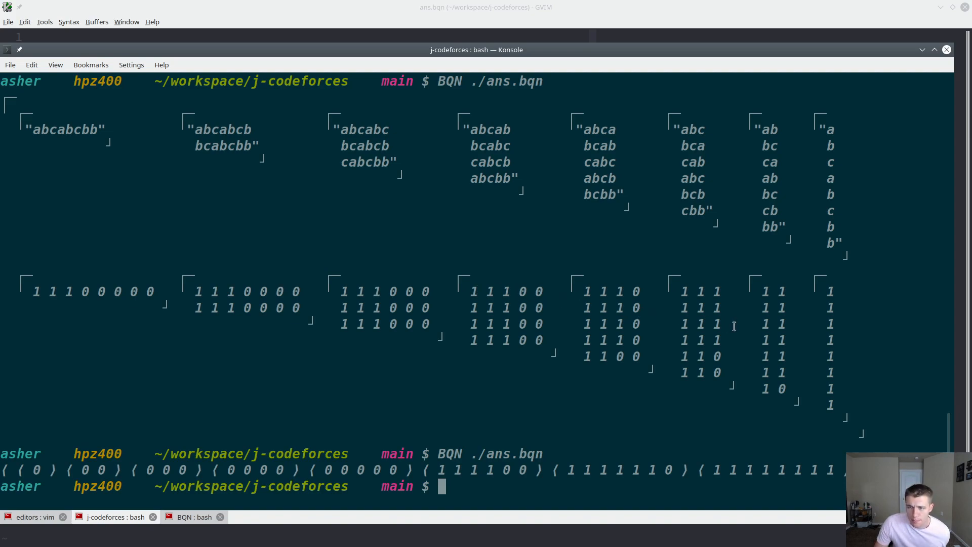
mouse_move(507, 478)
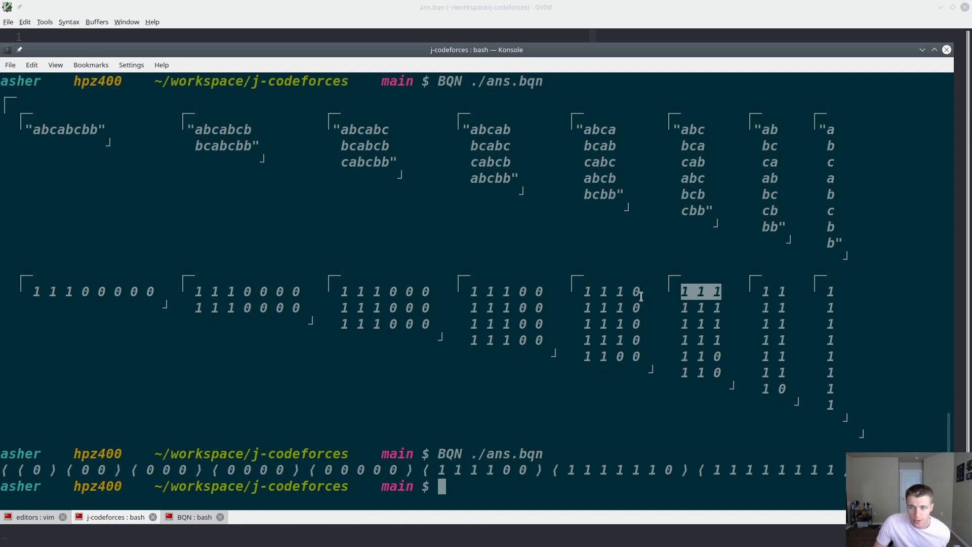
mouse_move(561, 477)
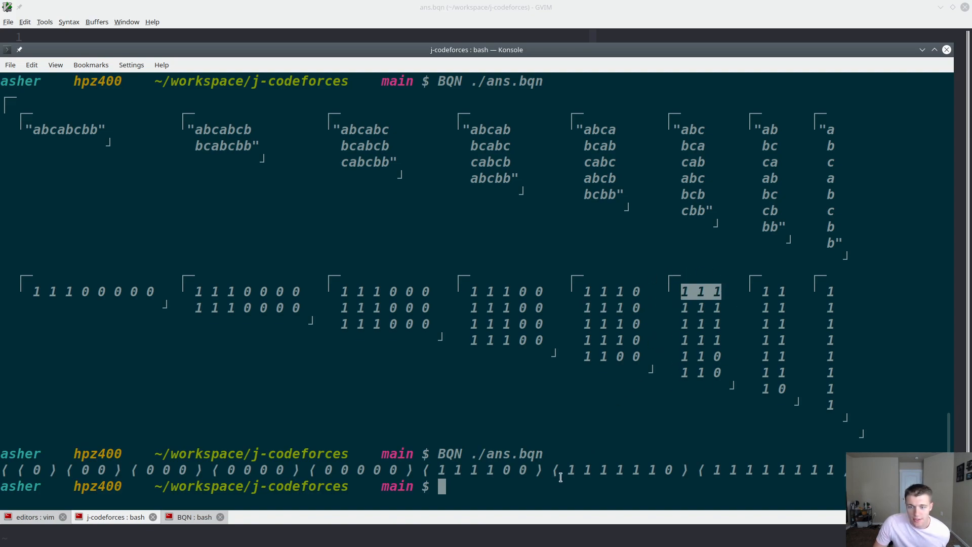
mouse_move(440, 470)
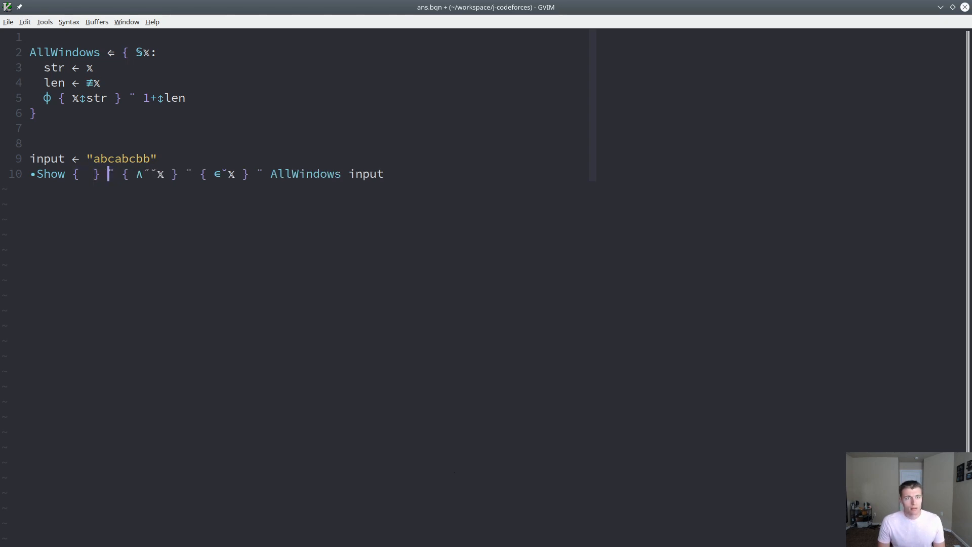
Step: Type ∨´ inside the empty braces on line 10
text(∨)
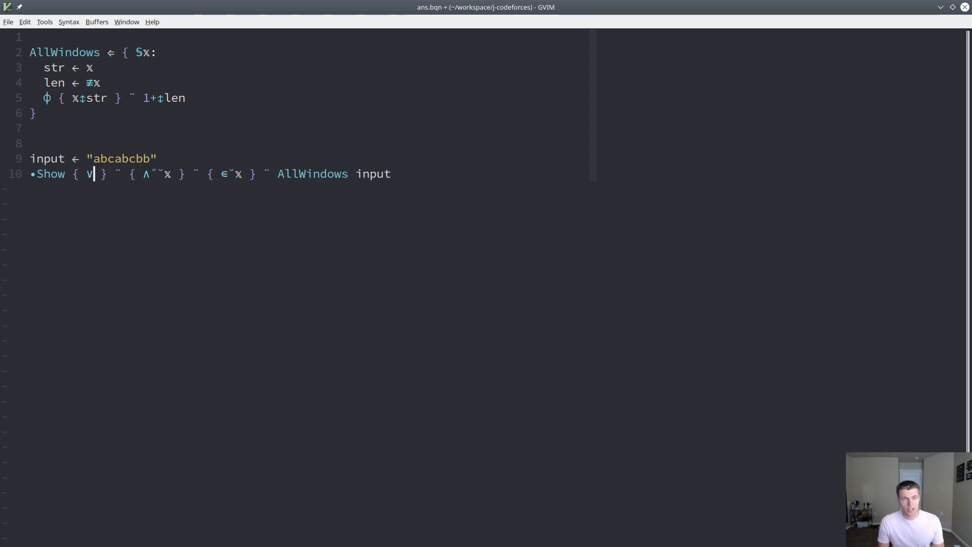
text(´)
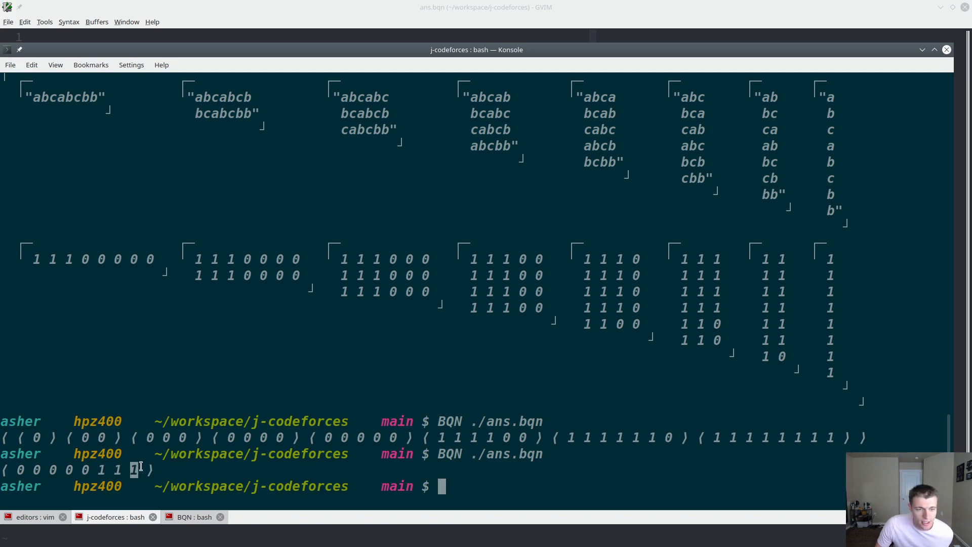
mouse_move(96, 473)
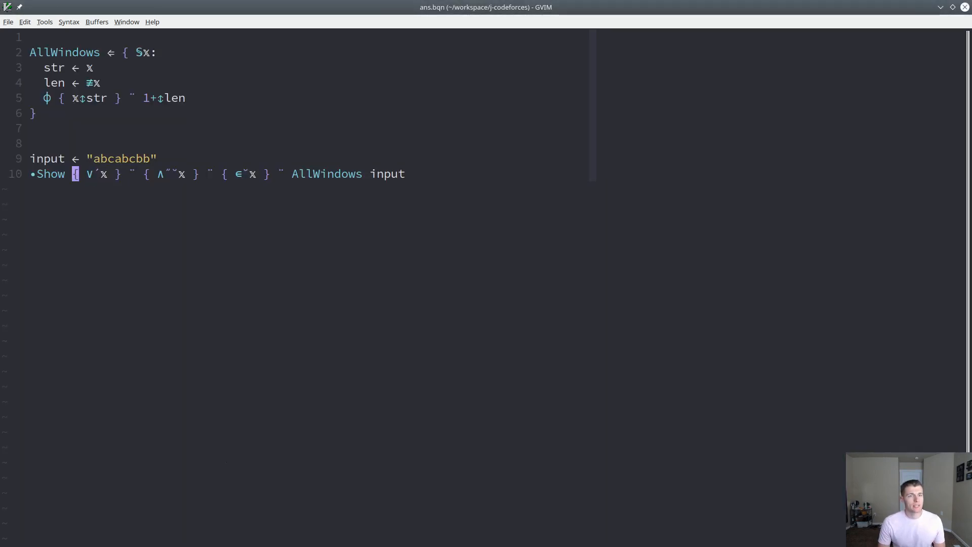
Step: Rewrite line 10 as 'LongestSubstring ← {' with +´⌽ before the any-unique block
text(φ)
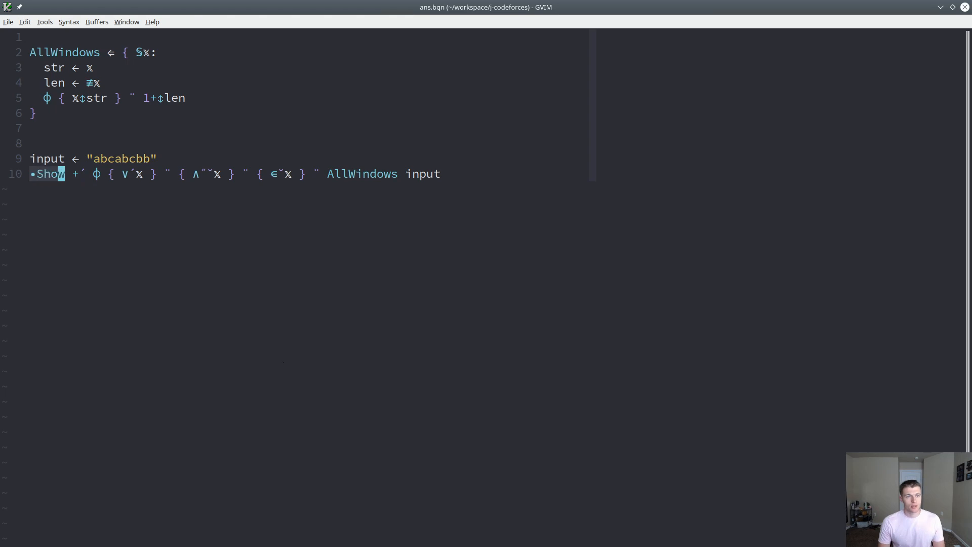
text(Longest)
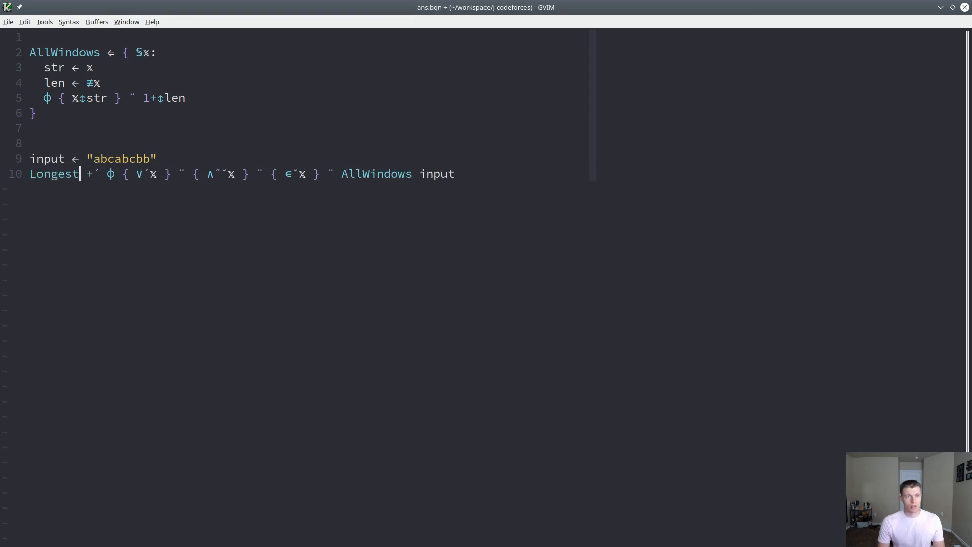
text(Substring)
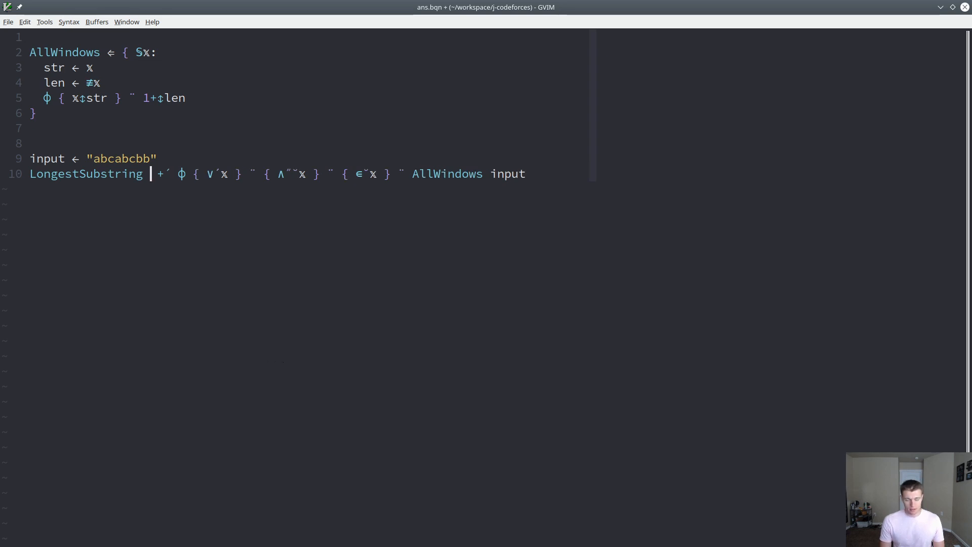
text(←)
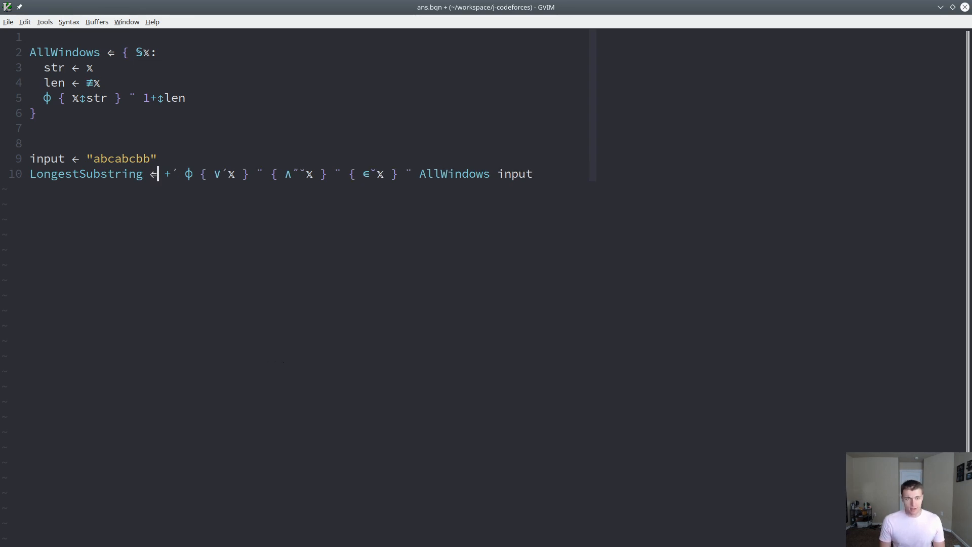
text({)
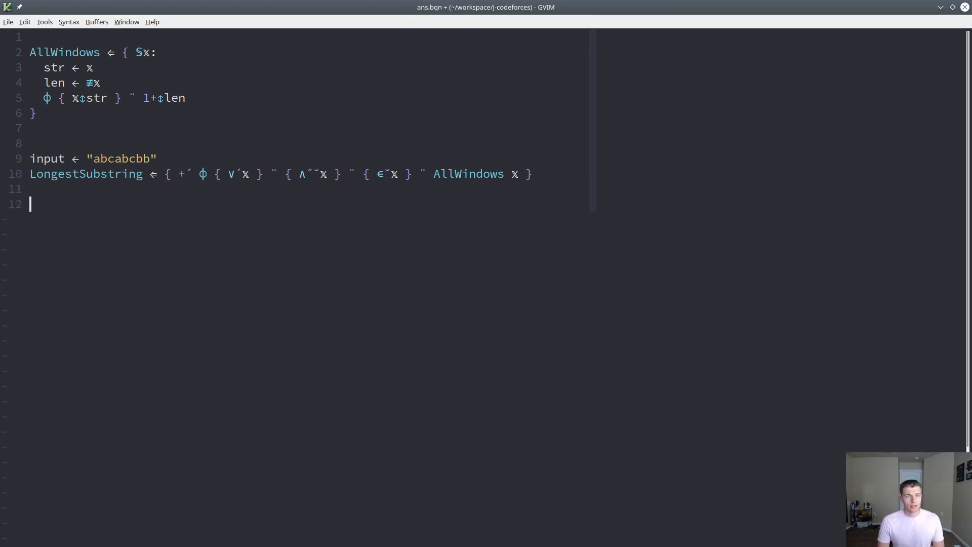
Step: Add •Show LongestSubstring tests on input, "pwwkew" and "bbbbbbbbbbb", then return to Konsole
text(•Show)
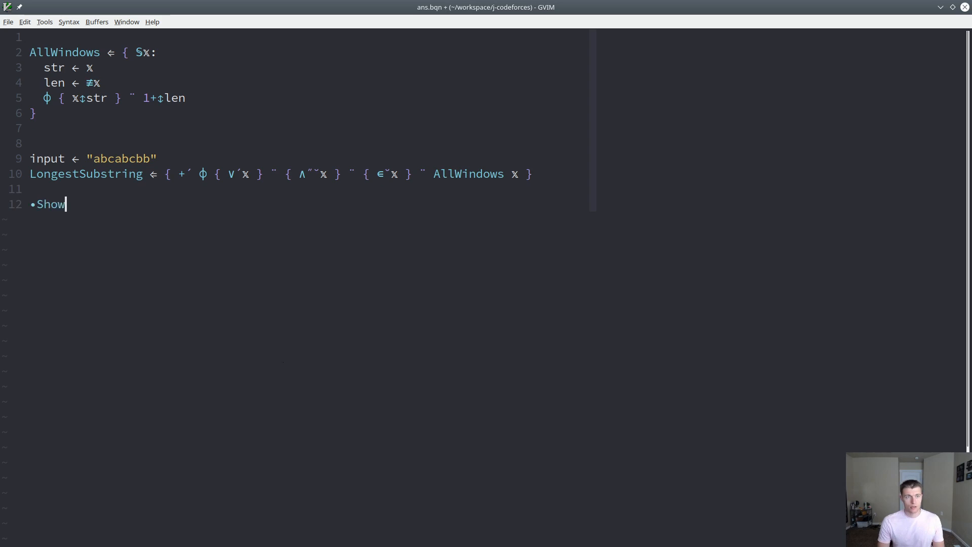
text(LongestSubstring)
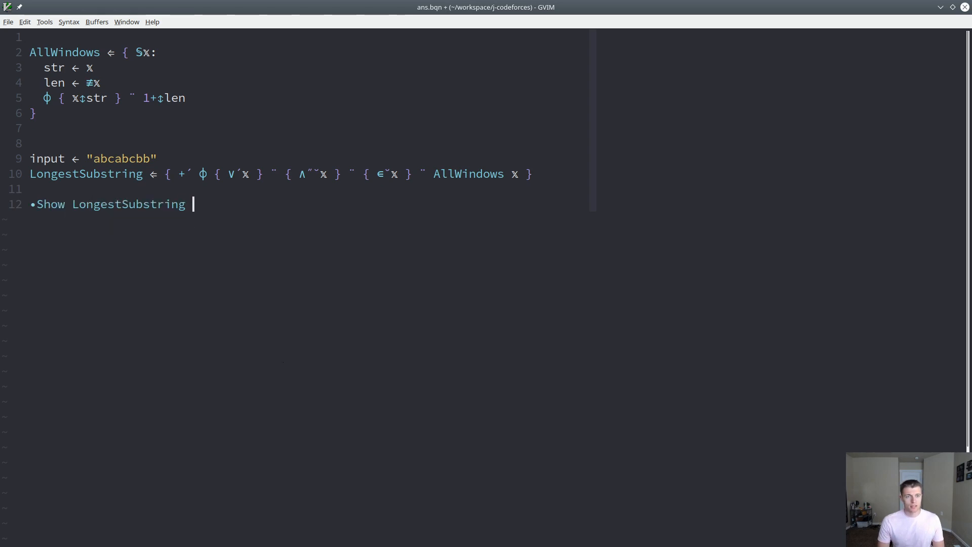
text(input)
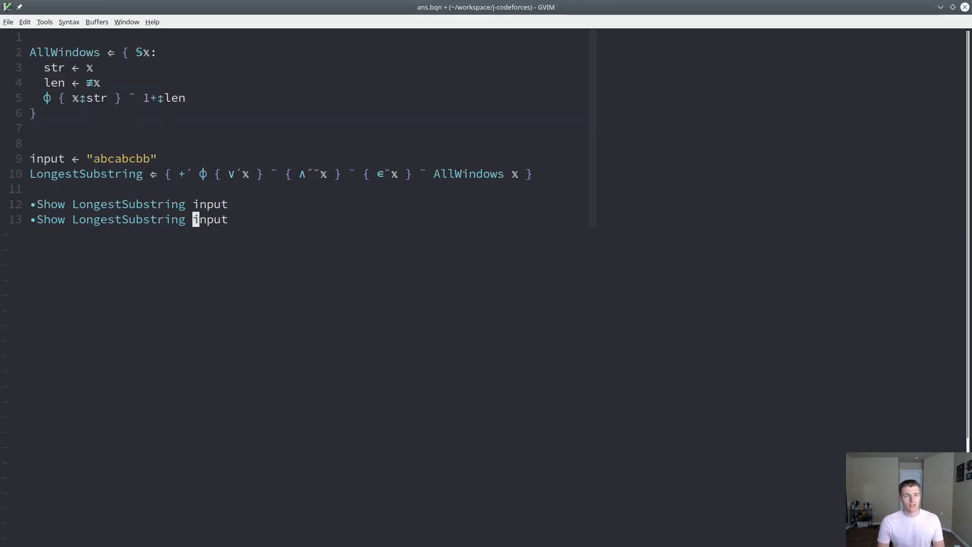
text("p)
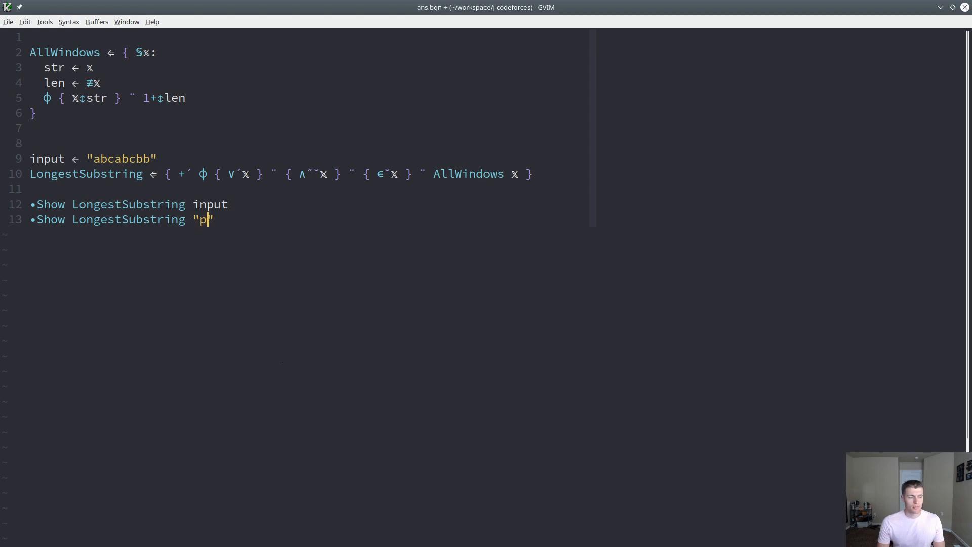
text(wwkew)
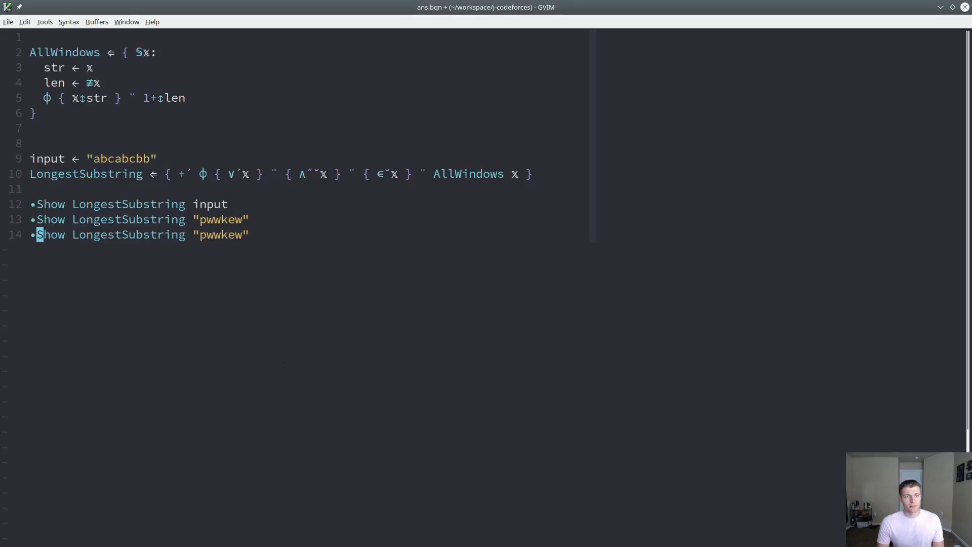
text(bb)
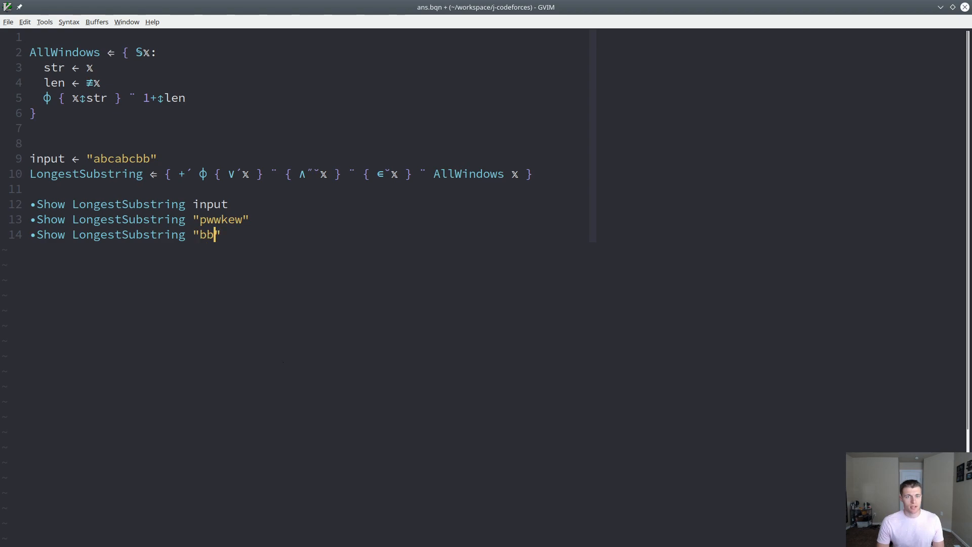
text(bbbbbbbbb)
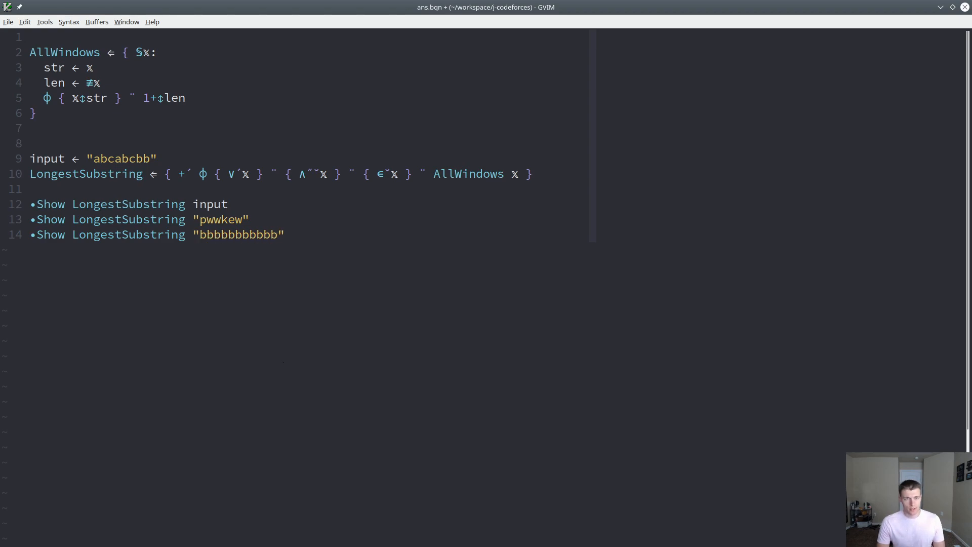
click(115, 517)
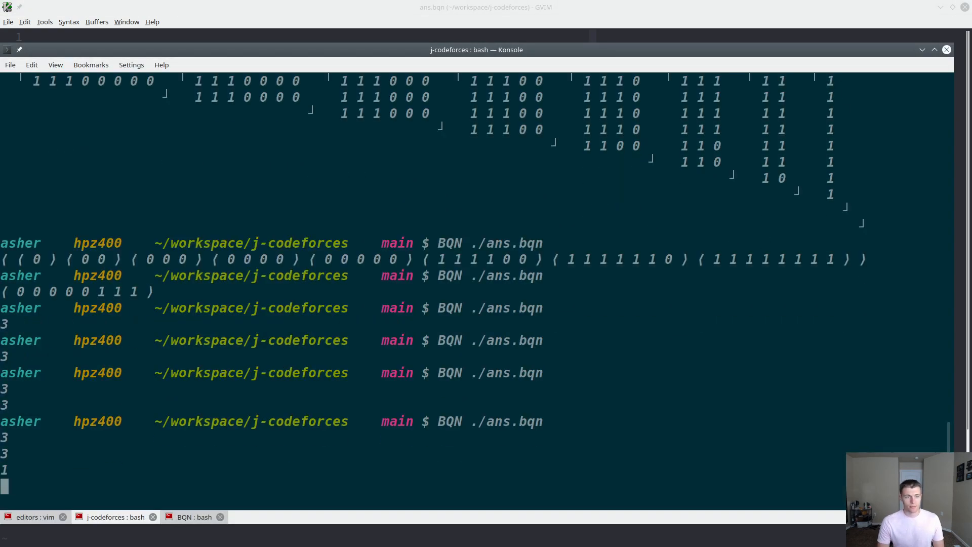